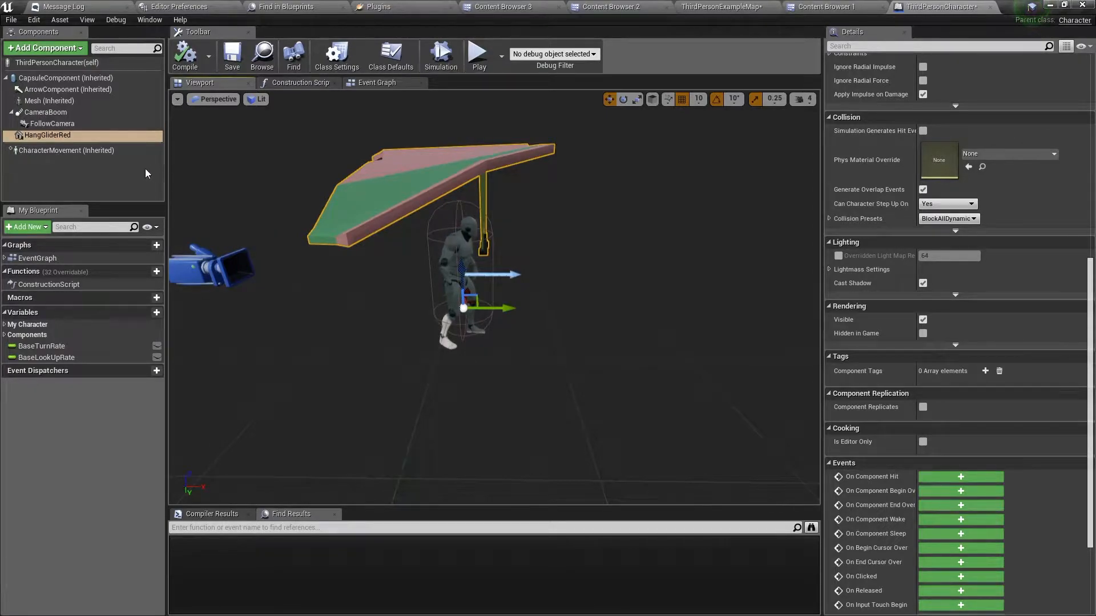
{"action": "mouse_move", "coordinate": [412, 183]}
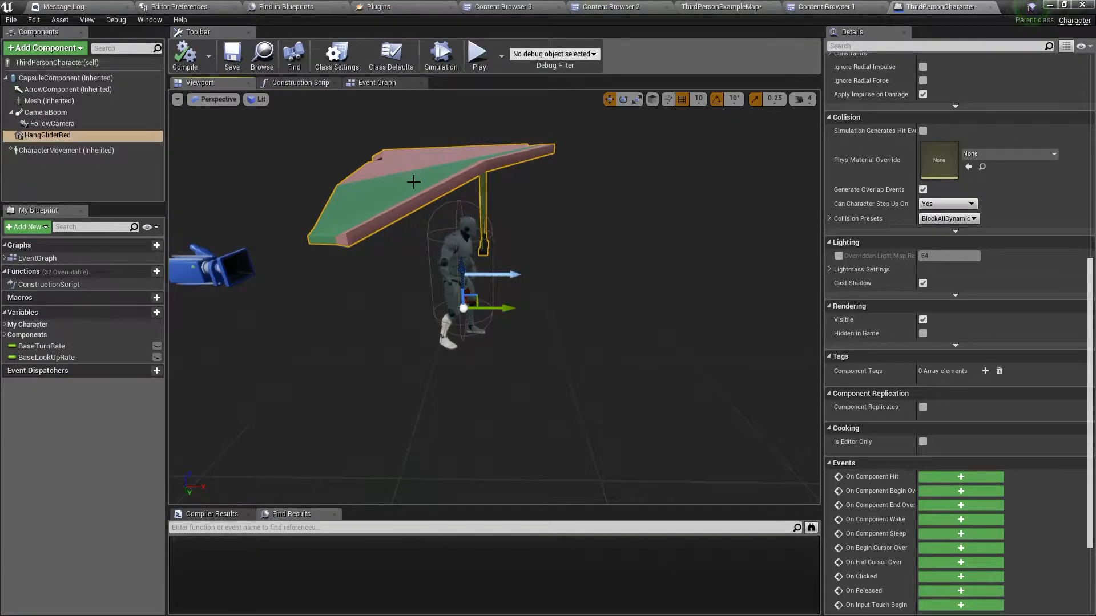
{"action": "mouse_move", "coordinate": [922, 321]}
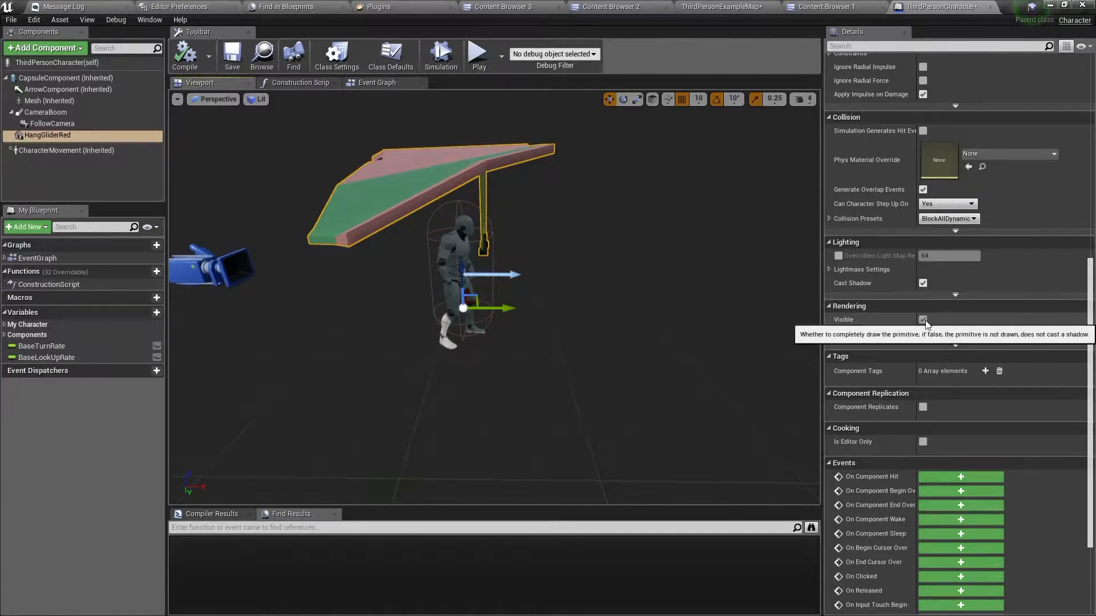
- Uncheck Visible on the HangGliderRed component so the glider starts hidden
{"action": "left_click", "coordinate": [922, 320]}
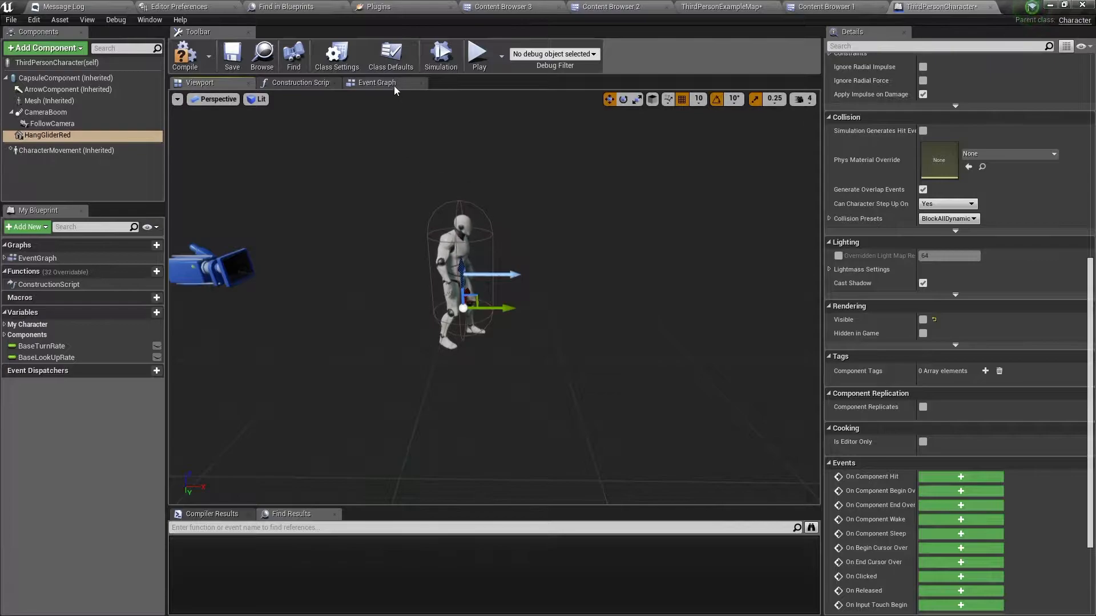
- Switch to the Event Graph and create a Boolean variable named Gliding
{"action": "left_click", "coordinate": [376, 82]}
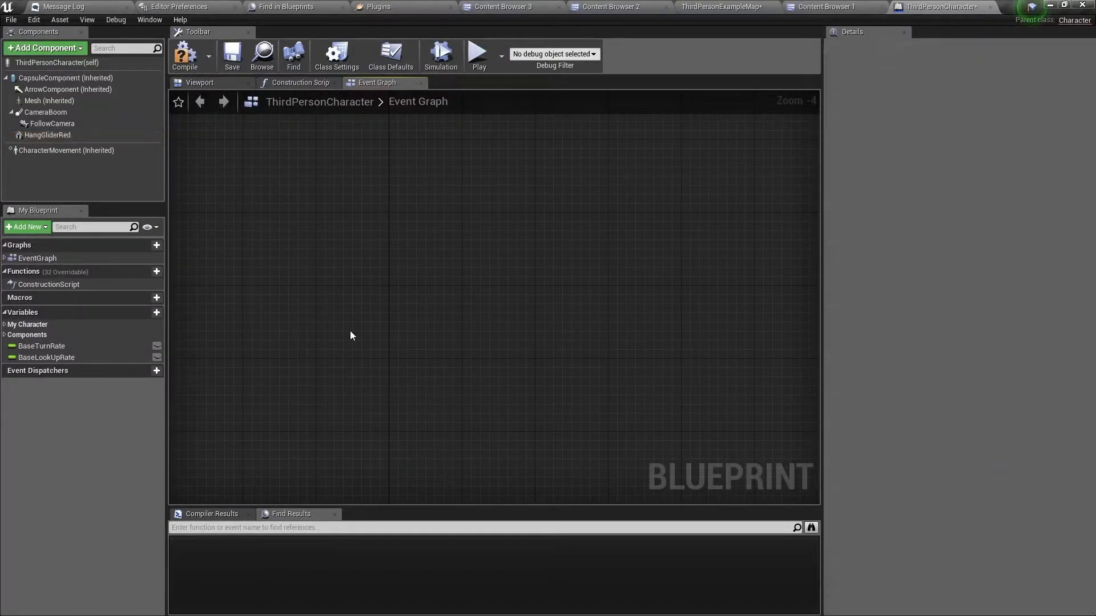
{"action": "mouse_move", "coordinate": [177, 315]}
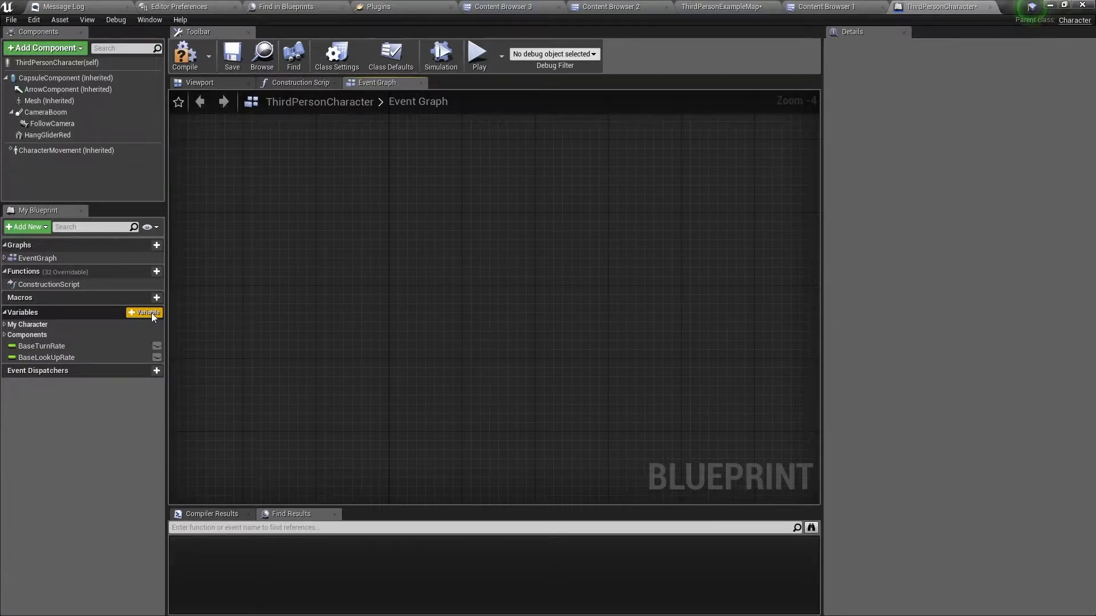
{"action": "left_click", "coordinate": [144, 312]}
{"action": "type", "text": "Gliding"}
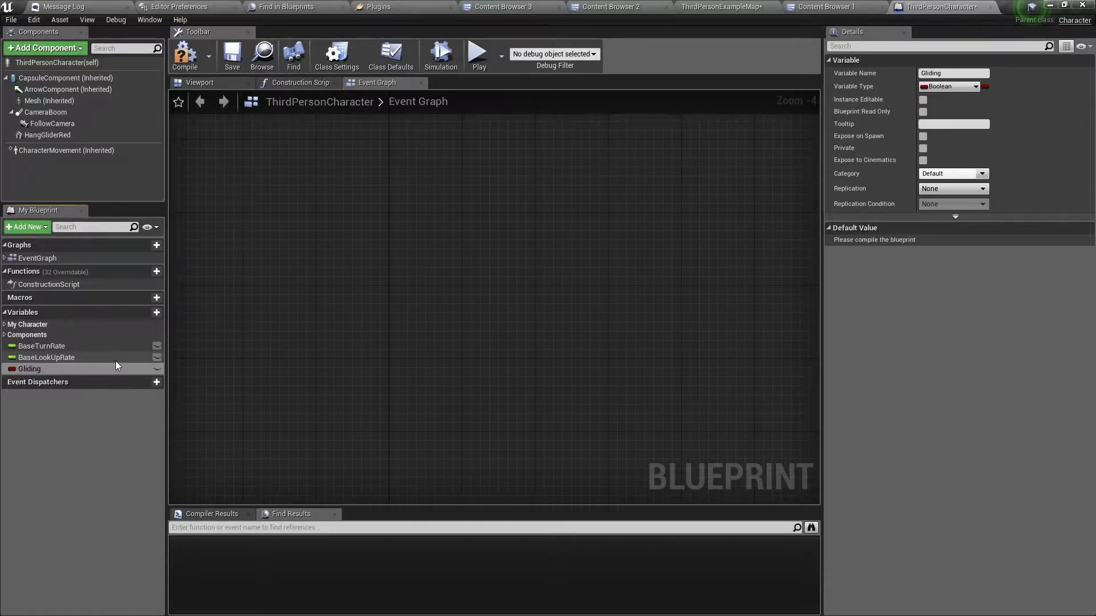
{"action": "mouse_move", "coordinate": [81, 374]}
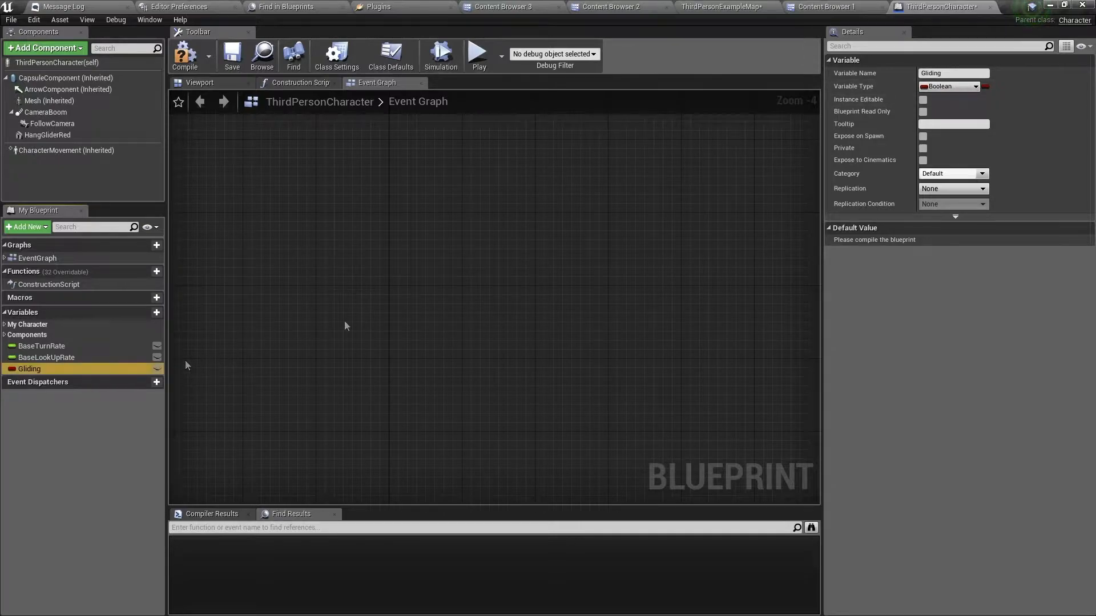
{"action": "mouse_move", "coordinate": [367, 274]}
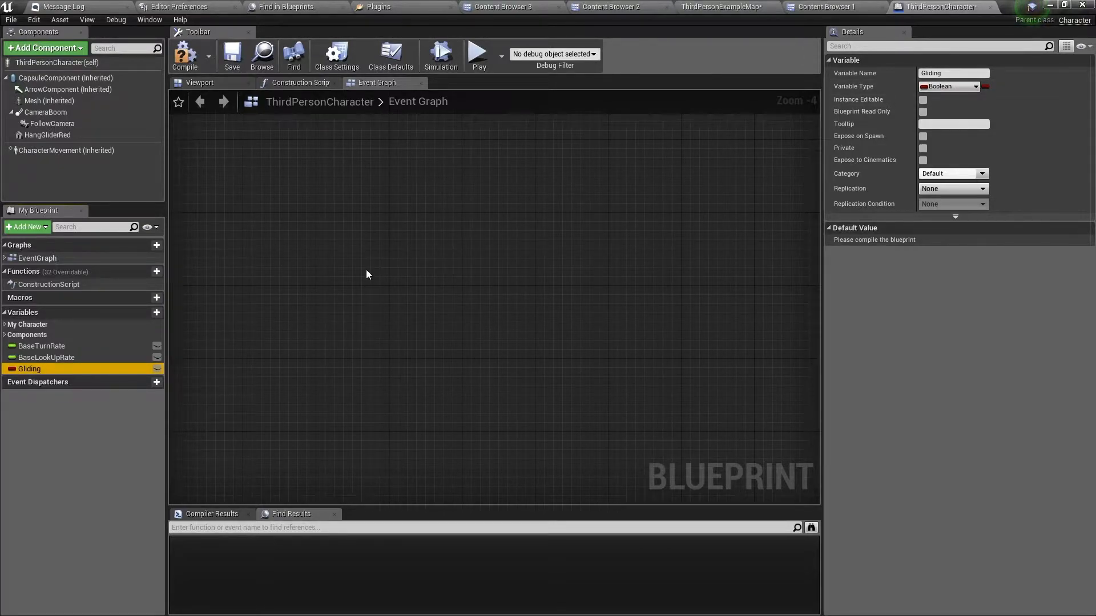
- Place the E keyboard input event and search for another event to connect
{"action": "right_click", "coordinate": [367, 274]}
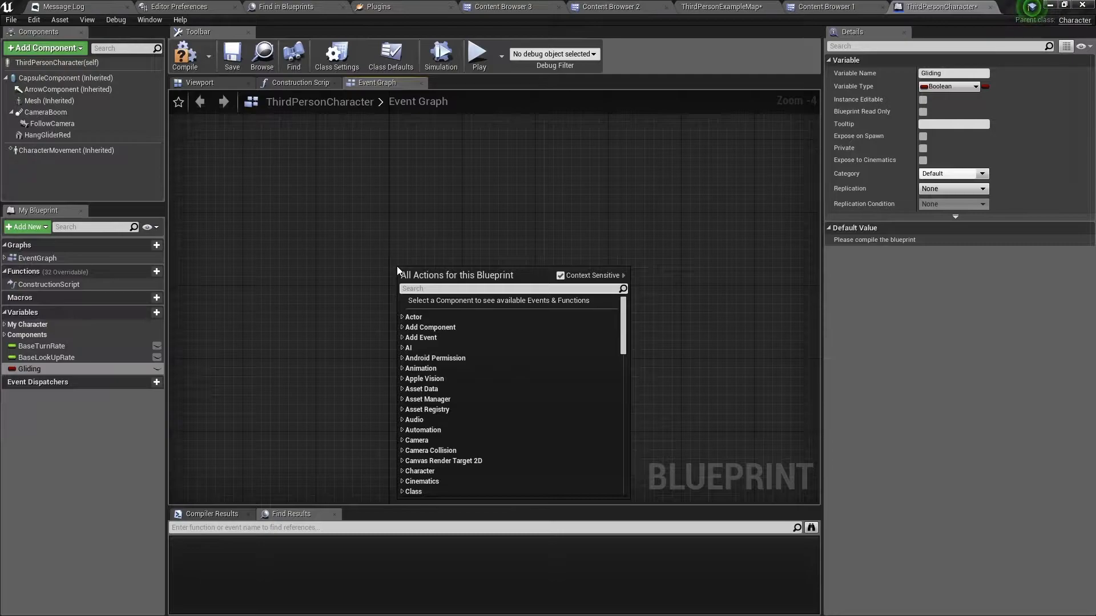
{"action": "type", "text": "e"}
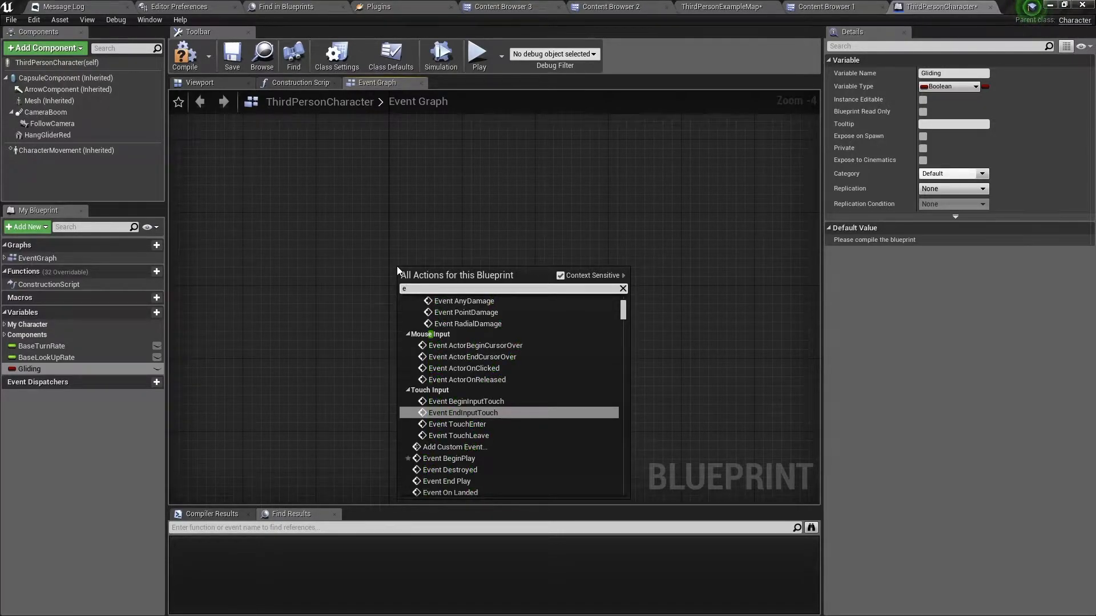
{"action": "type", "text": "key"}
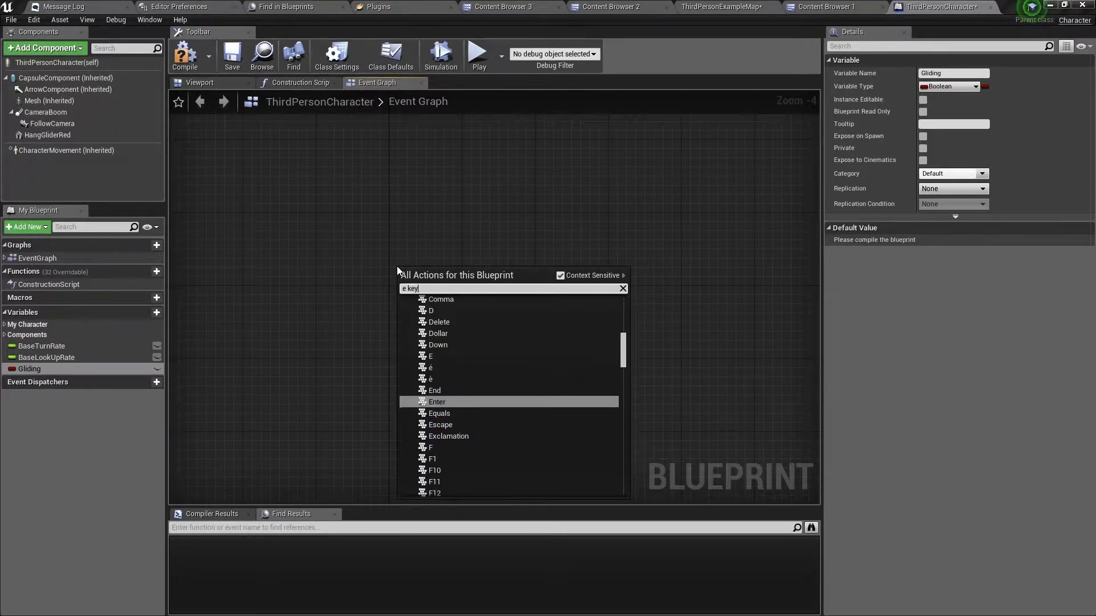
{"action": "mouse_move", "coordinate": [430, 356]}
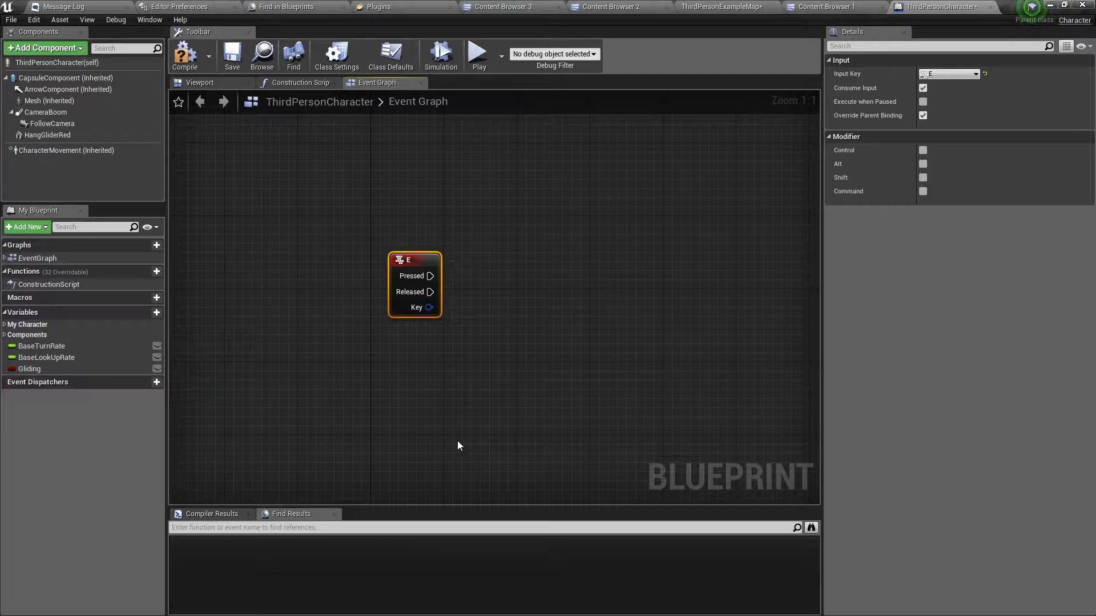
{"action": "right_click", "coordinate": [459, 446]}
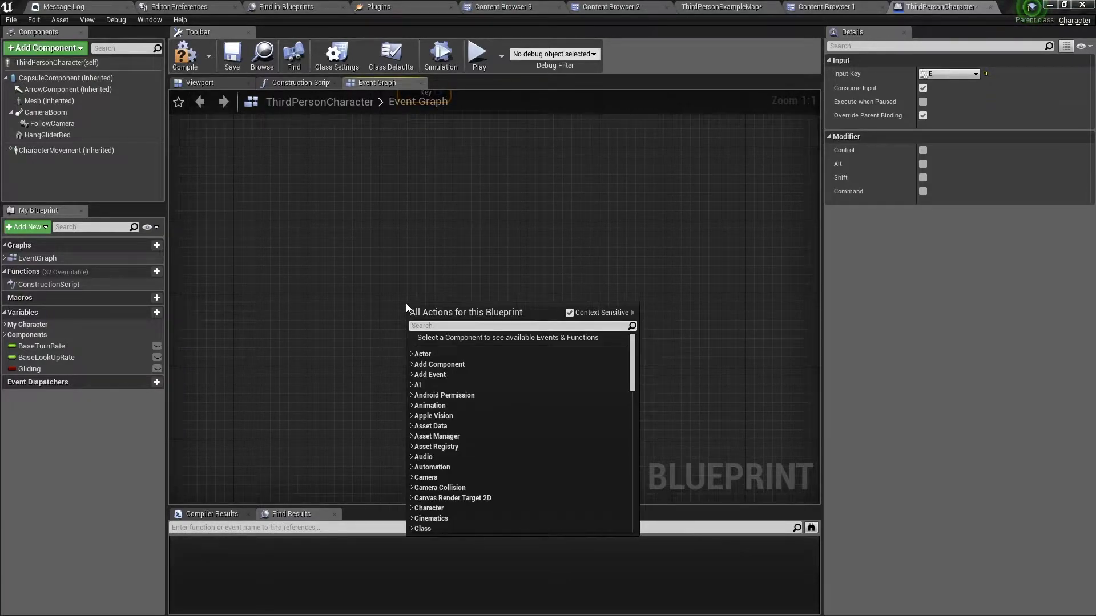
{"action": "type", "text": "ev"}
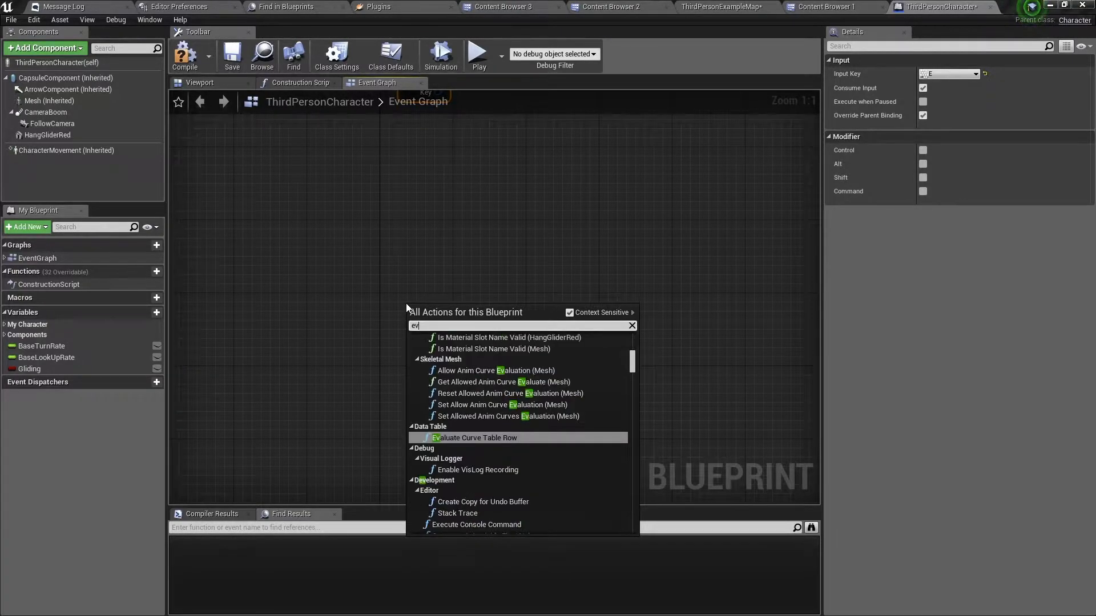
{"action": "type", "text": "ent"}
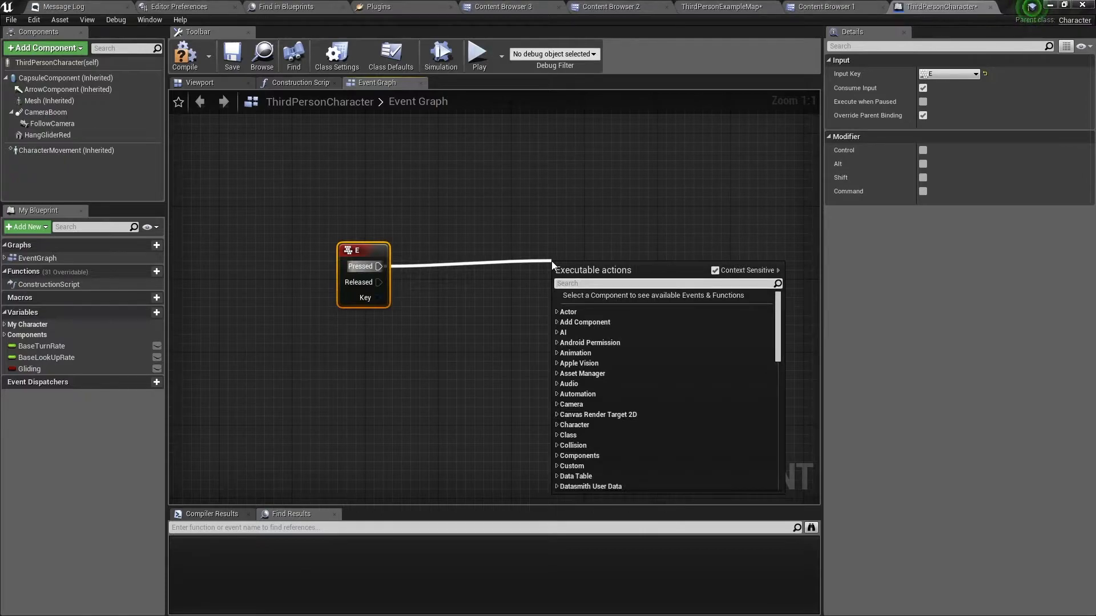
- Drive a LineTraceByChannel from E Pressed, with GetActorLocation added for its Start
{"action": "type", "text": "line tr"}
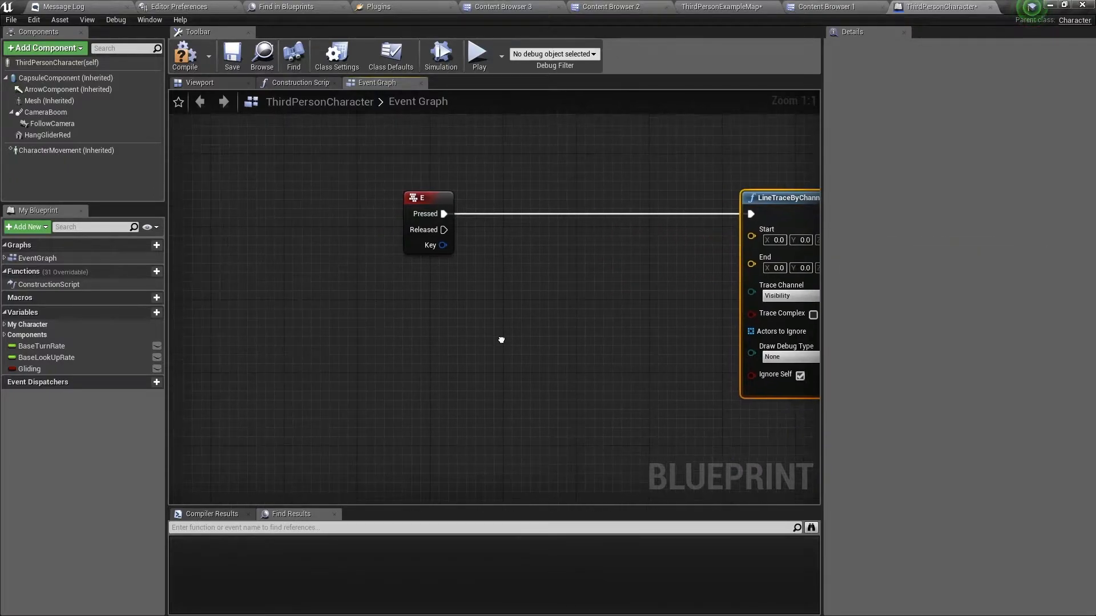
{"action": "scroll", "scroll_direction": "down", "scroll_amount": 3}
{"action": "type", "text": "get lo"}
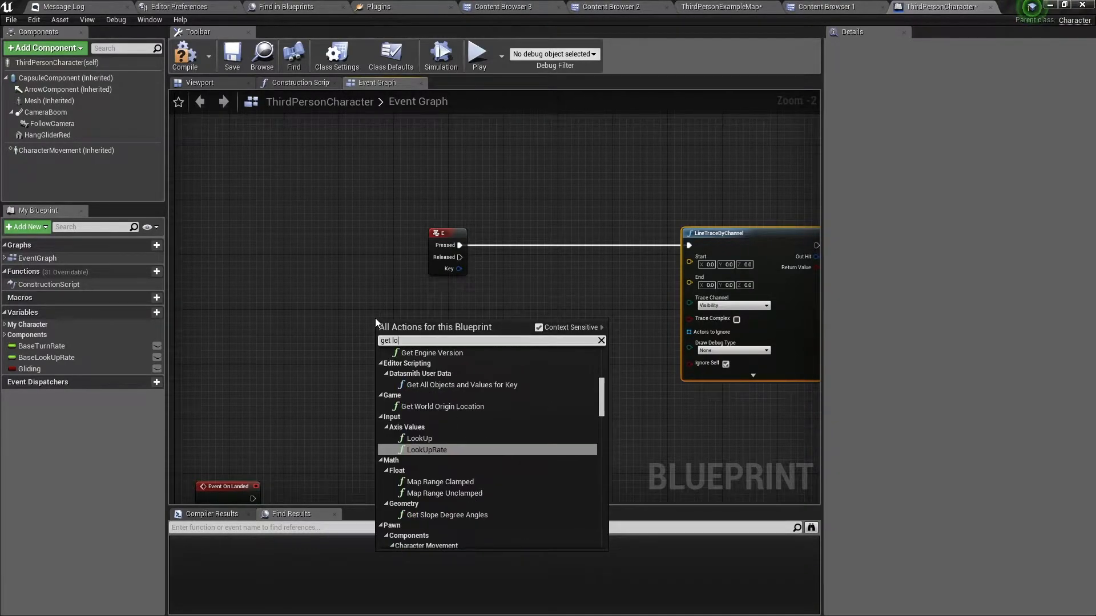
{"action": "type", "text": "c"}
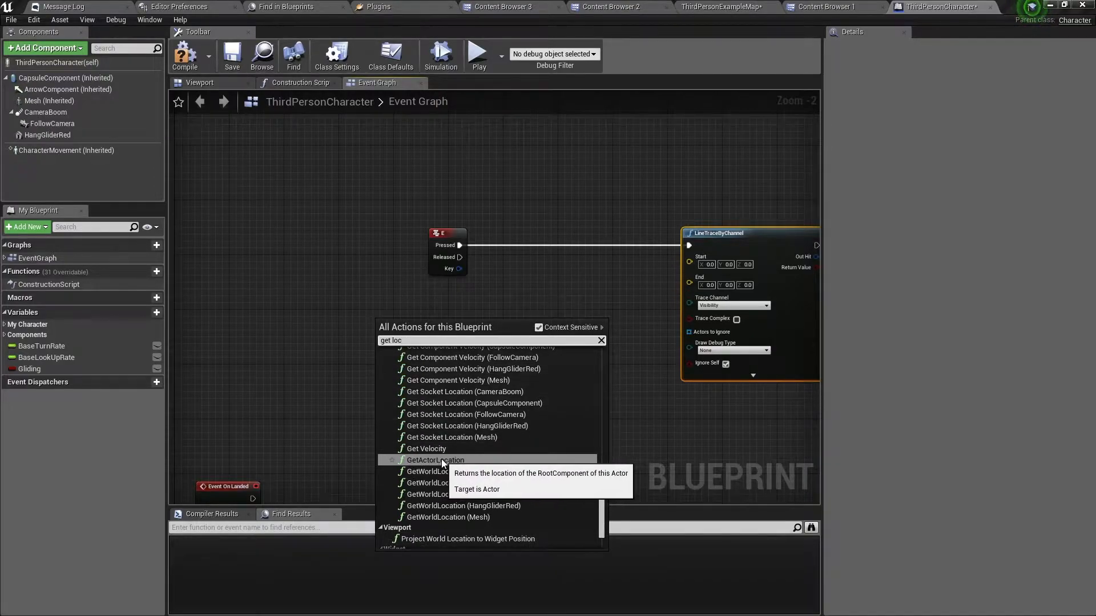
{"action": "left_click", "coordinate": [435, 460]}
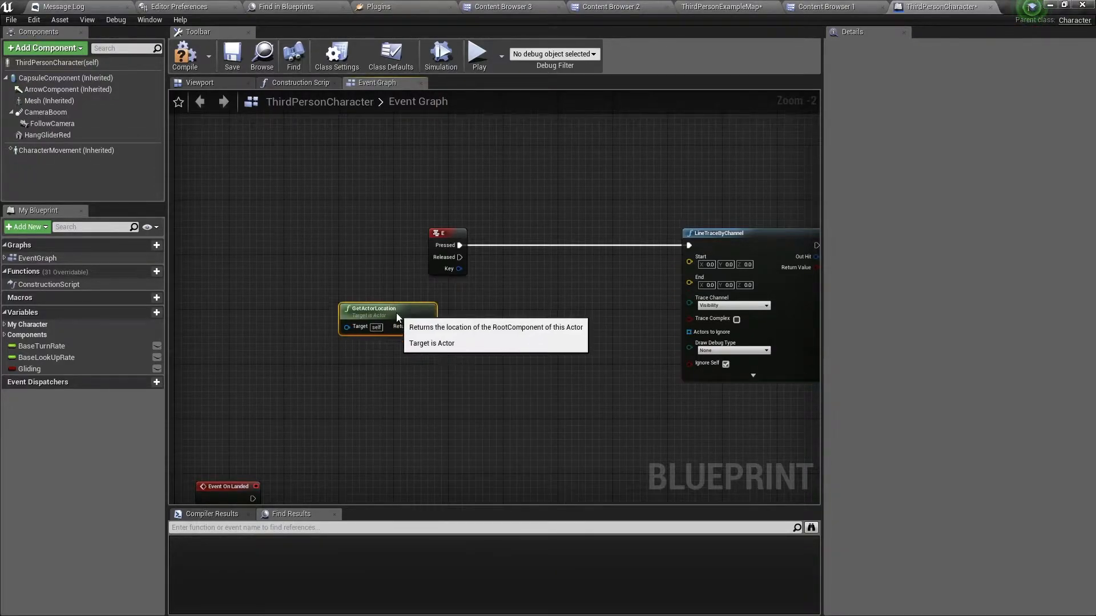
{"action": "mouse_move", "coordinate": [421, 327]}
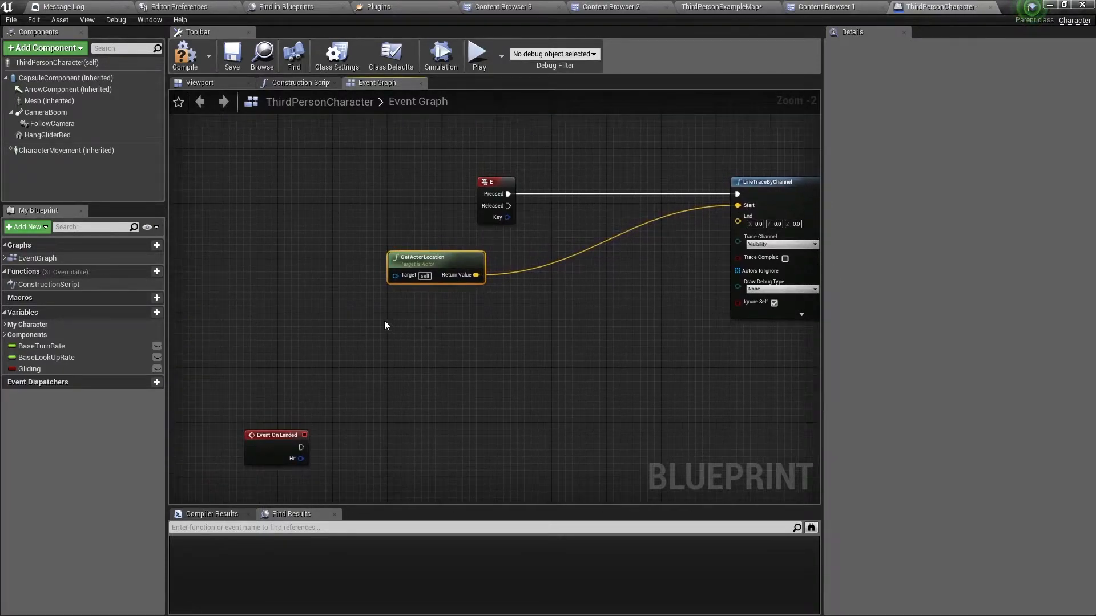
- Add Get Actor Up Vector and multiply its Return Value by -1000
{"action": "right_click", "coordinate": [382, 322]}
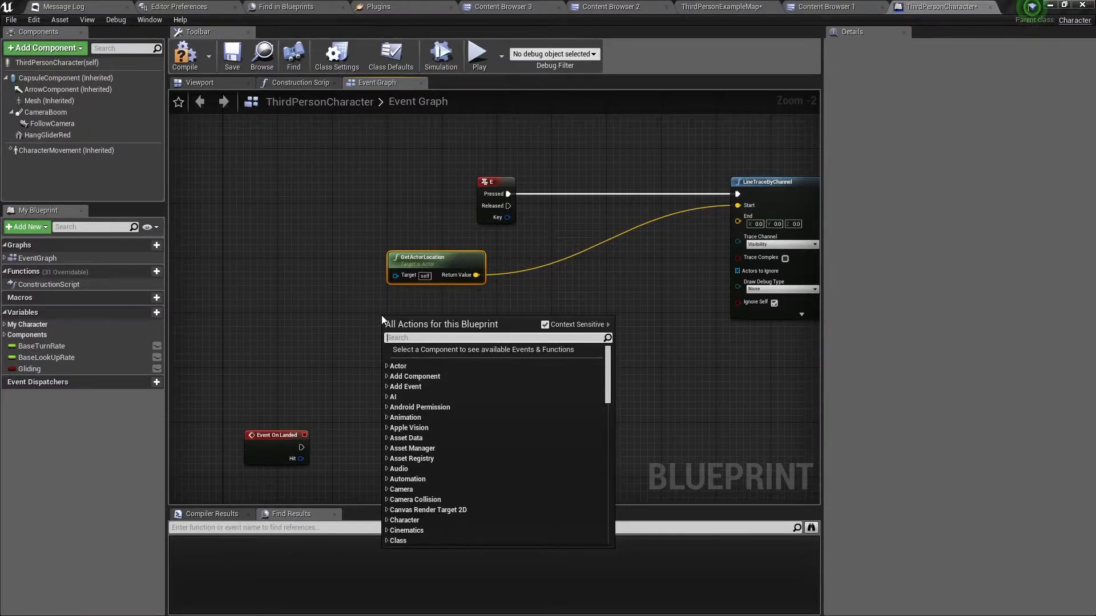
{"action": "type", "text": "get up"}
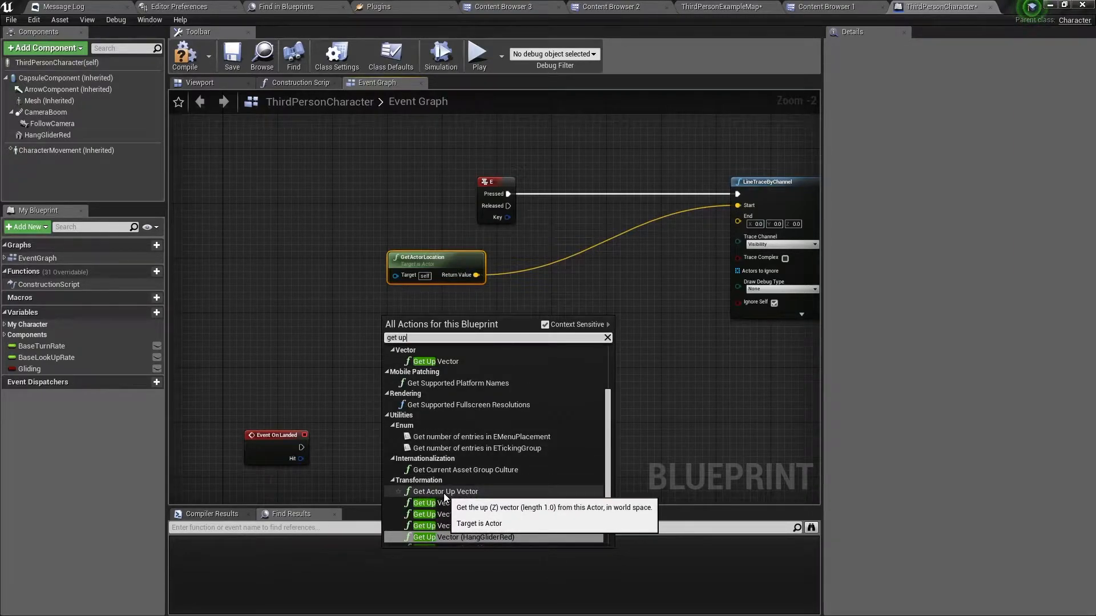
{"action": "left_click", "coordinate": [443, 491]}
{"action": "type", "text": "+"}
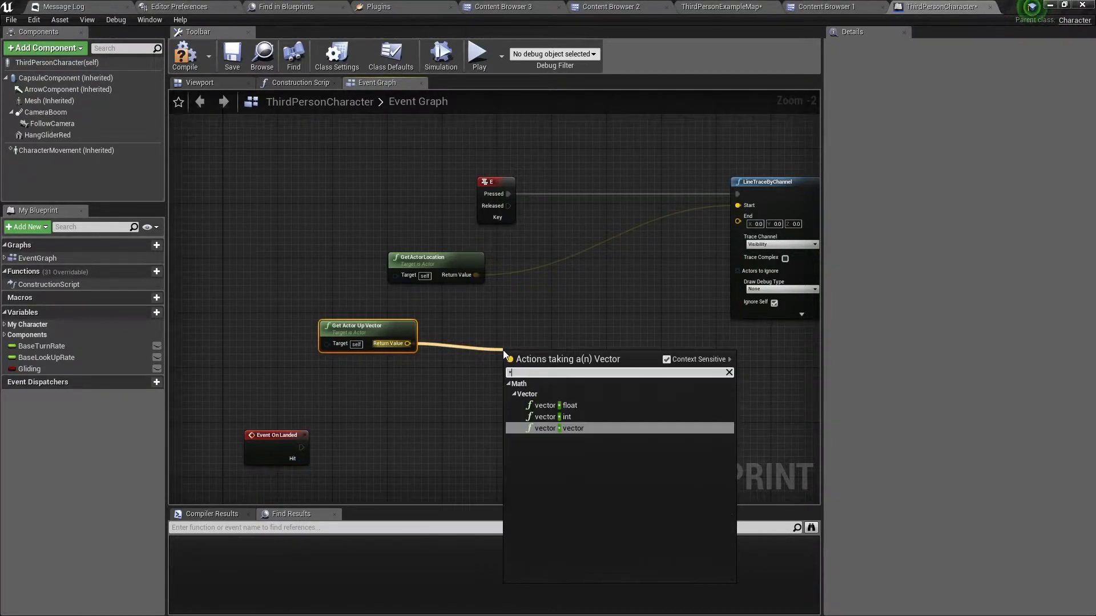
{"action": "mouse_move", "coordinate": [551, 405]}
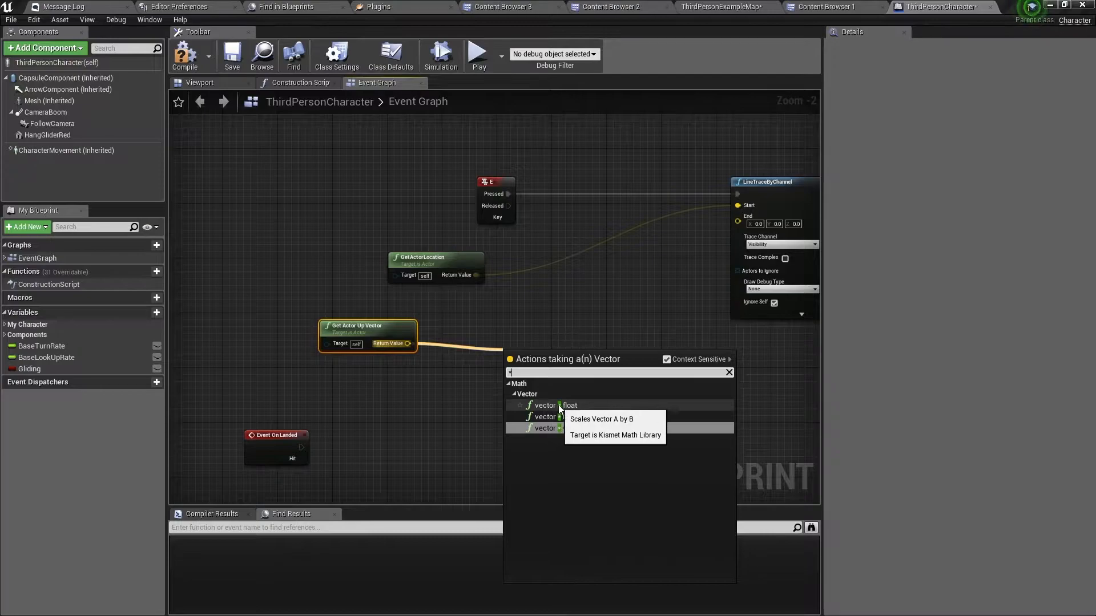
{"action": "left_click", "coordinate": [545, 417]}
{"action": "type", "text": "-1000"}
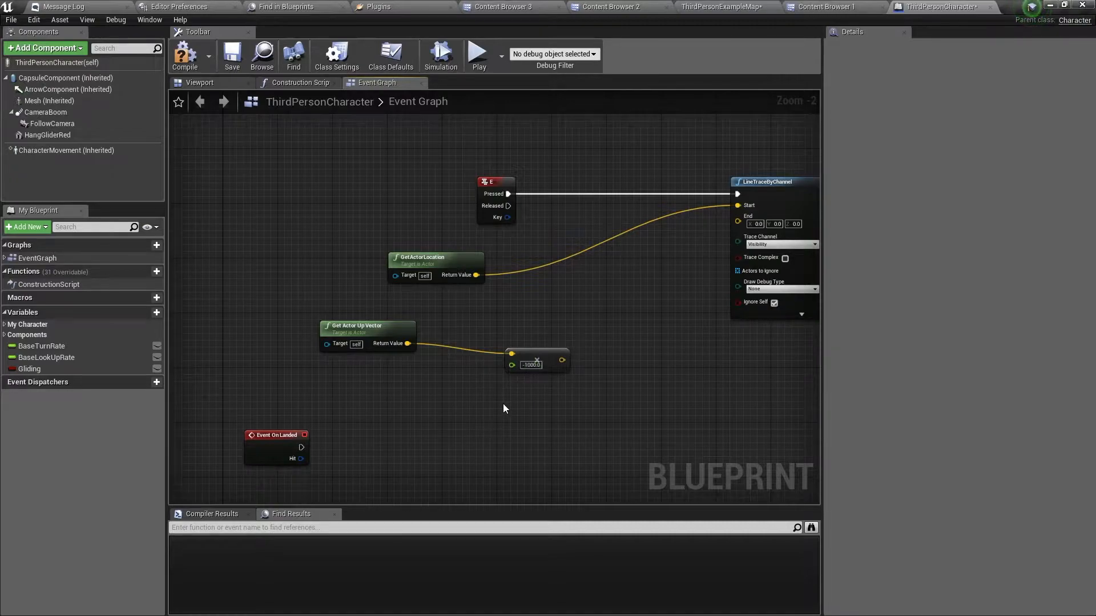
{"action": "mouse_move", "coordinate": [512, 364]}
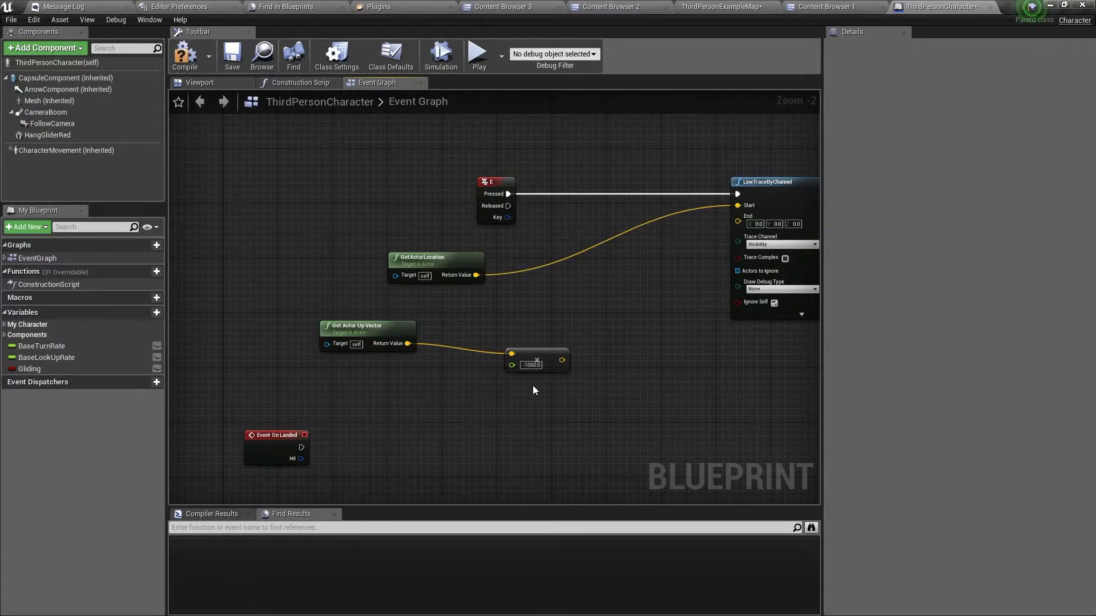
{"action": "mouse_move", "coordinate": [514, 325]}
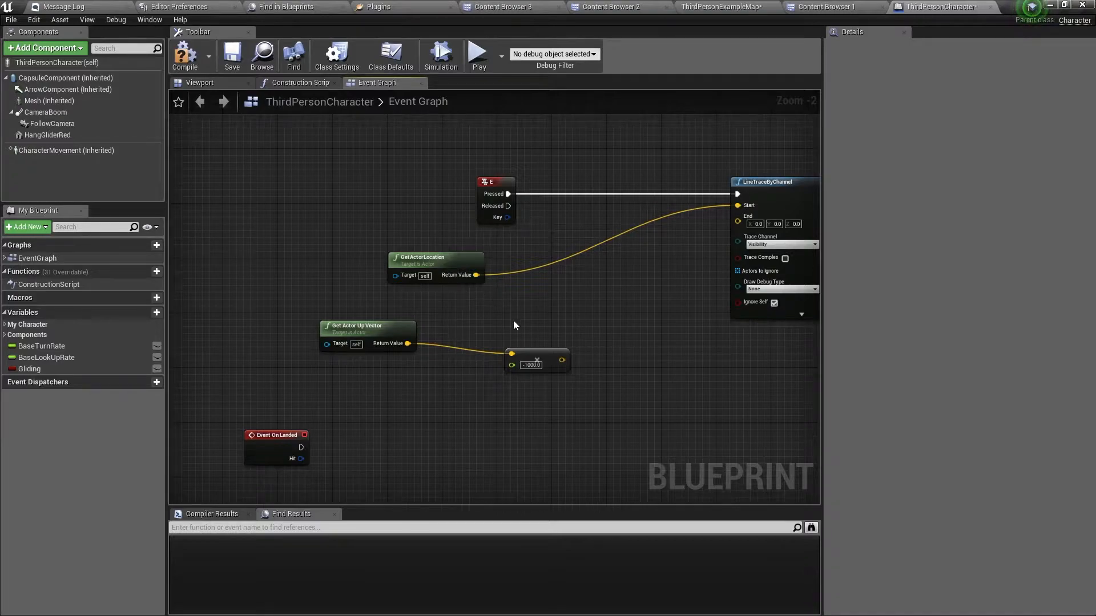
{"action": "mouse_move", "coordinate": [476, 274]}
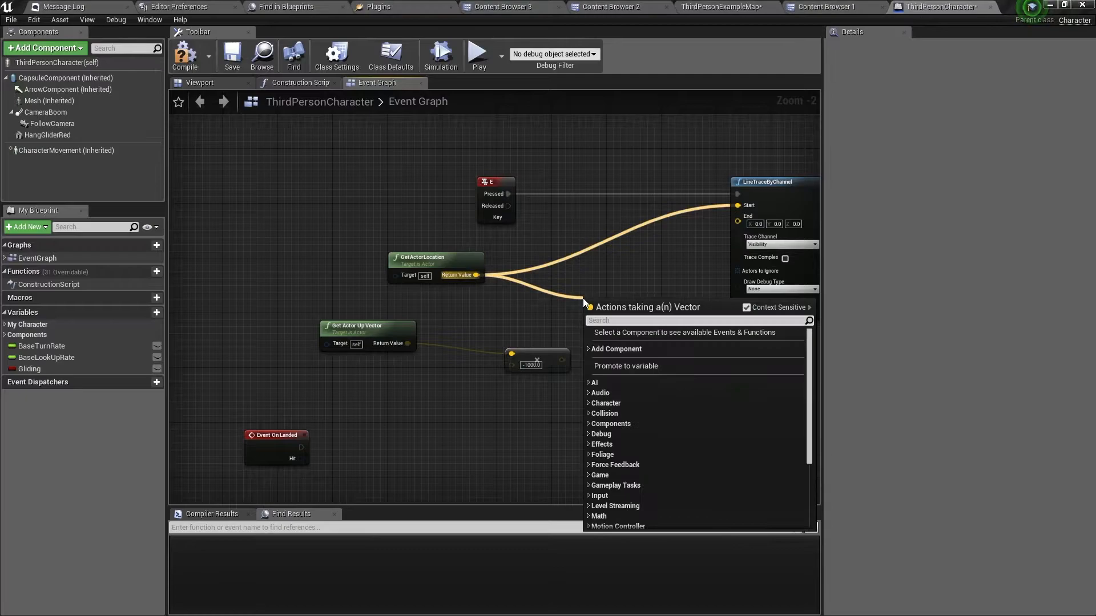
- Sum actor location and scaled vector into the trace End, then branch on the hit result
{"action": "type", "text": "+"}
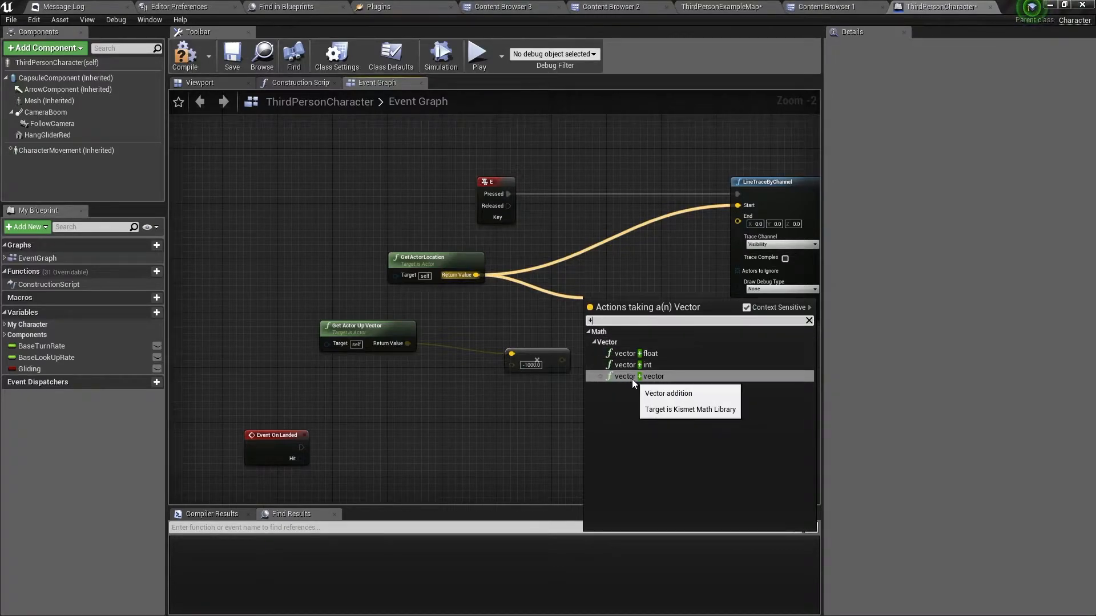
{"action": "left_click", "coordinate": [625, 376]}
{"action": "type", "text": "br"}
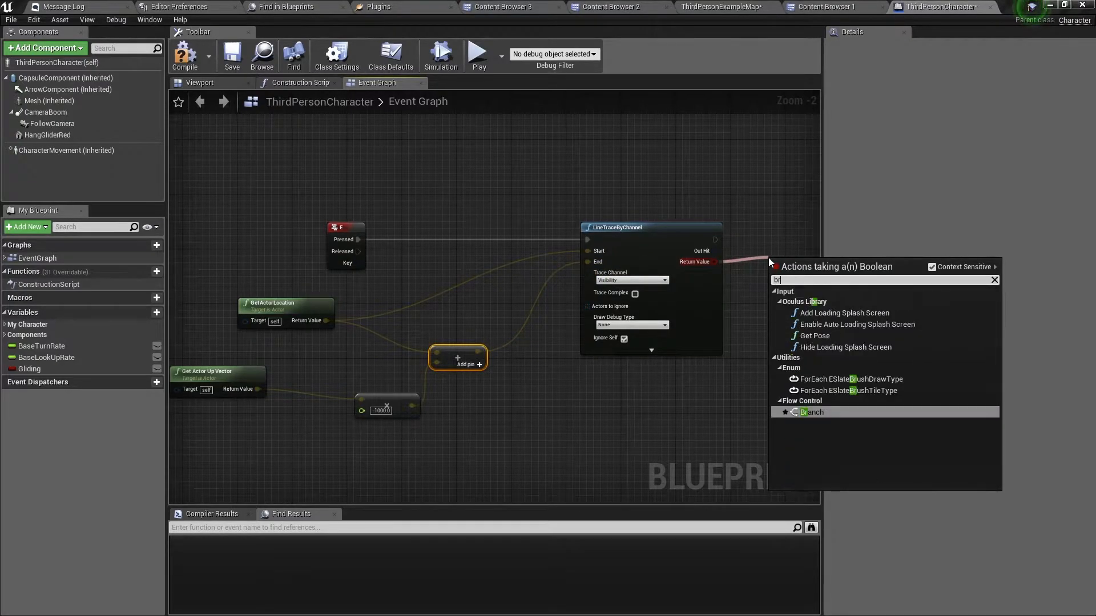
{"action": "left_click", "coordinate": [812, 411]}
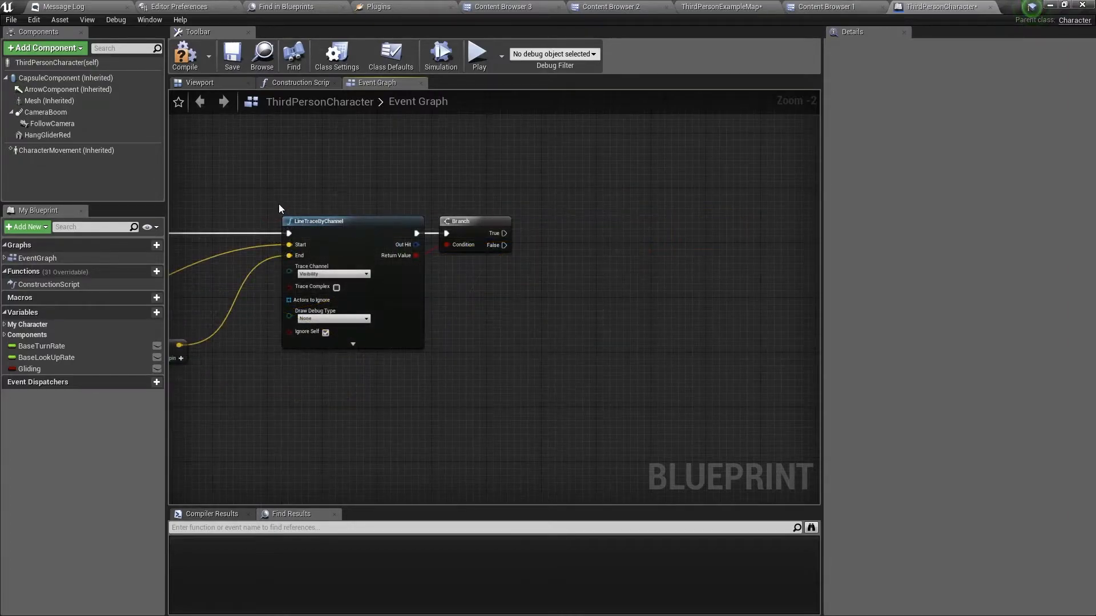
- Wire Branch False to HangGliderRed Set Visibility; add CharacterMovement Set Gravity Scale and Set Air Control
{"action": "left_click", "coordinate": [46, 135]}
{"action": "type", "text": "set v"}
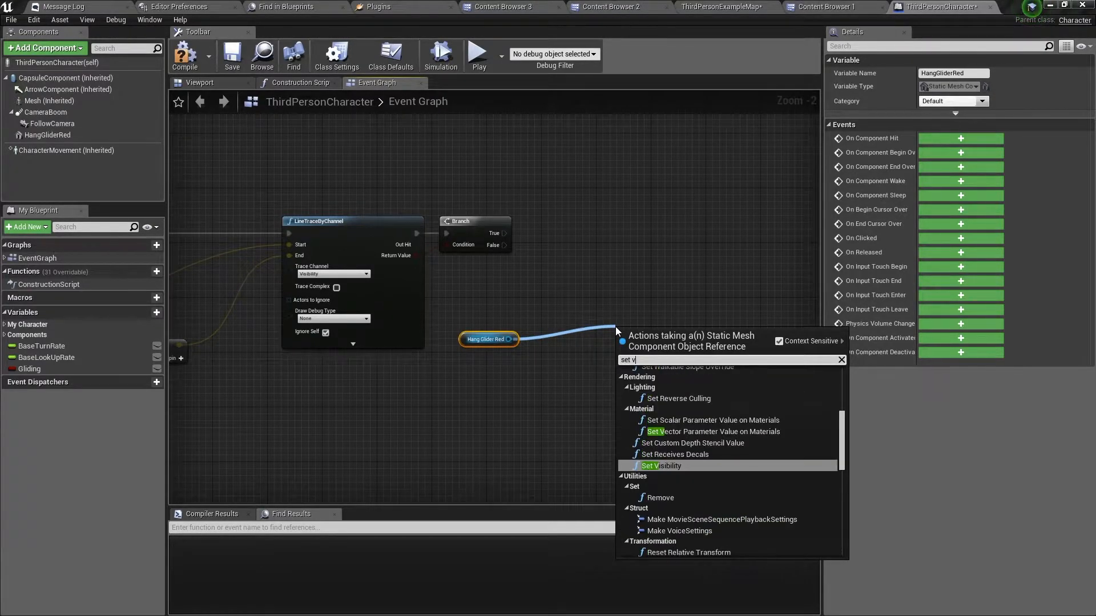
{"action": "left_click", "coordinate": [661, 466]}
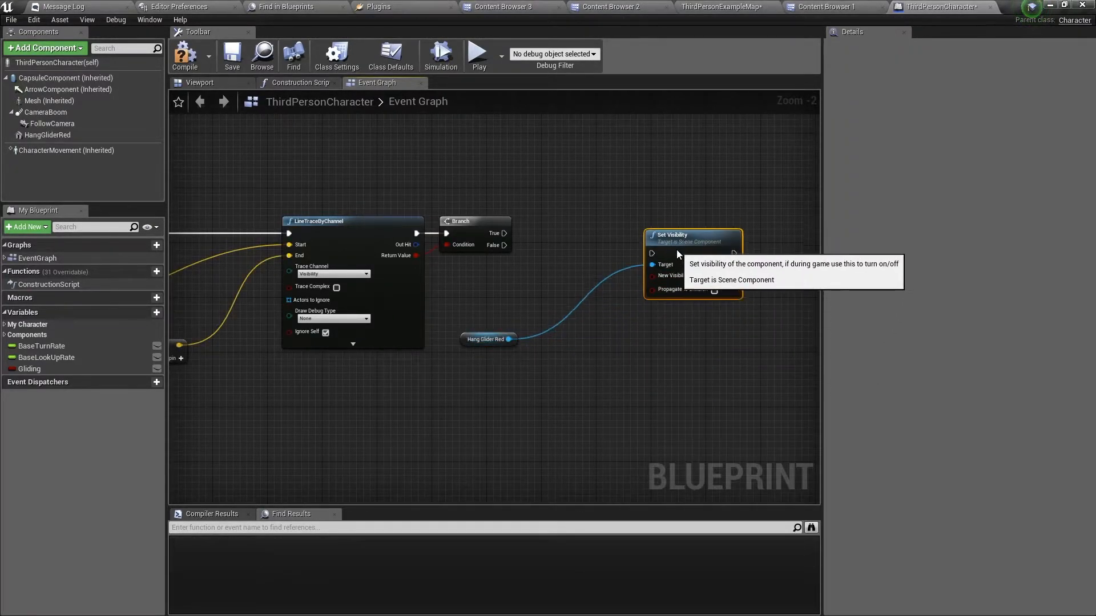
{"action": "mouse_move", "coordinate": [695, 275]}
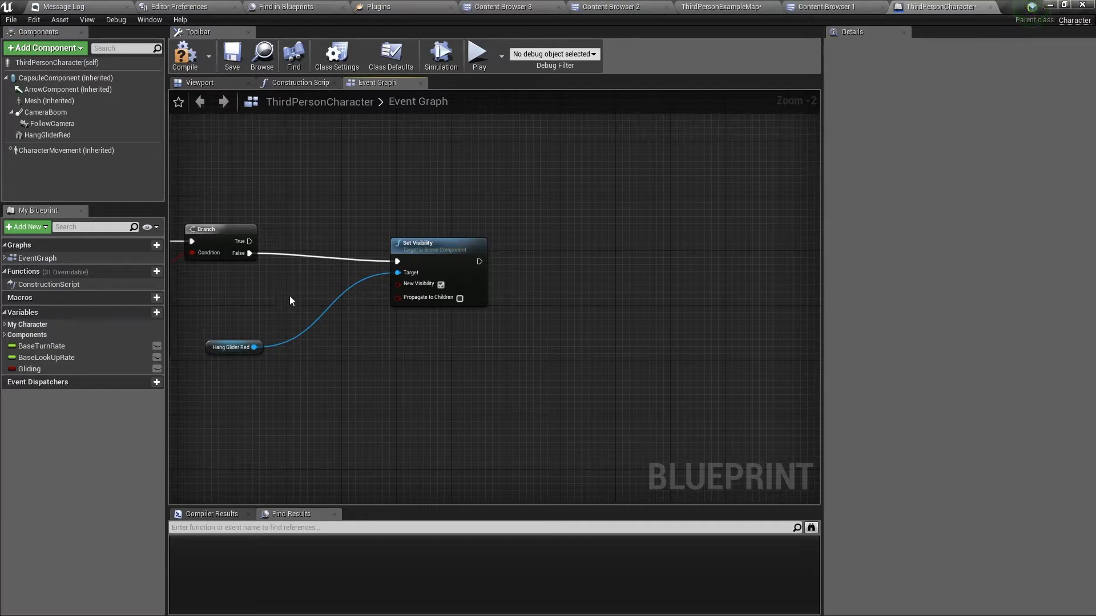
{"action": "left_click", "coordinate": [336, 354]}
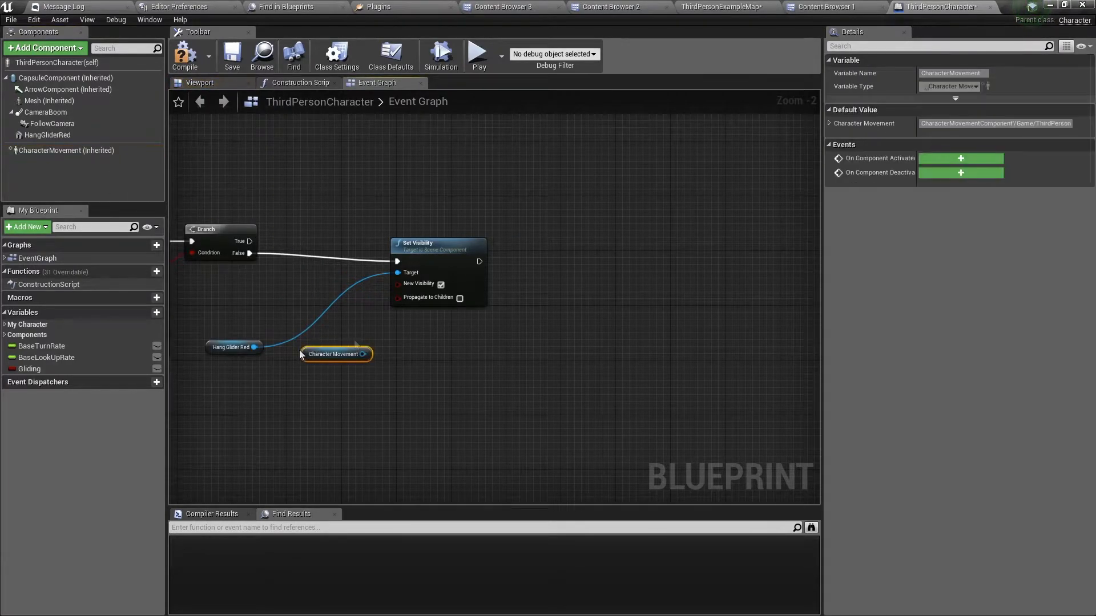
{"action": "mouse_move", "coordinate": [354, 344]}
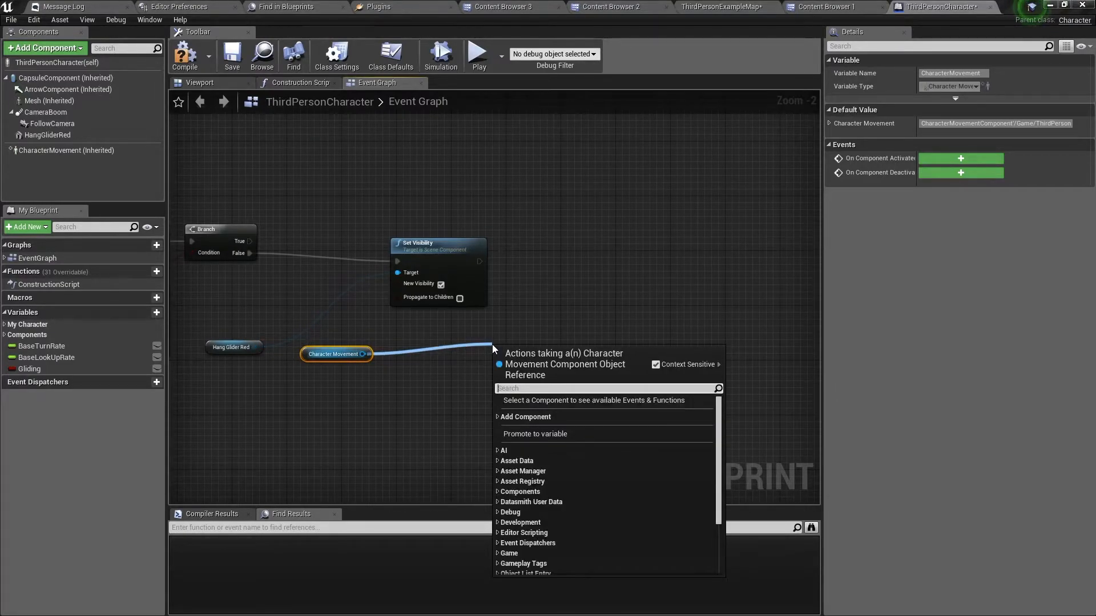
{"action": "type", "text": "set"}
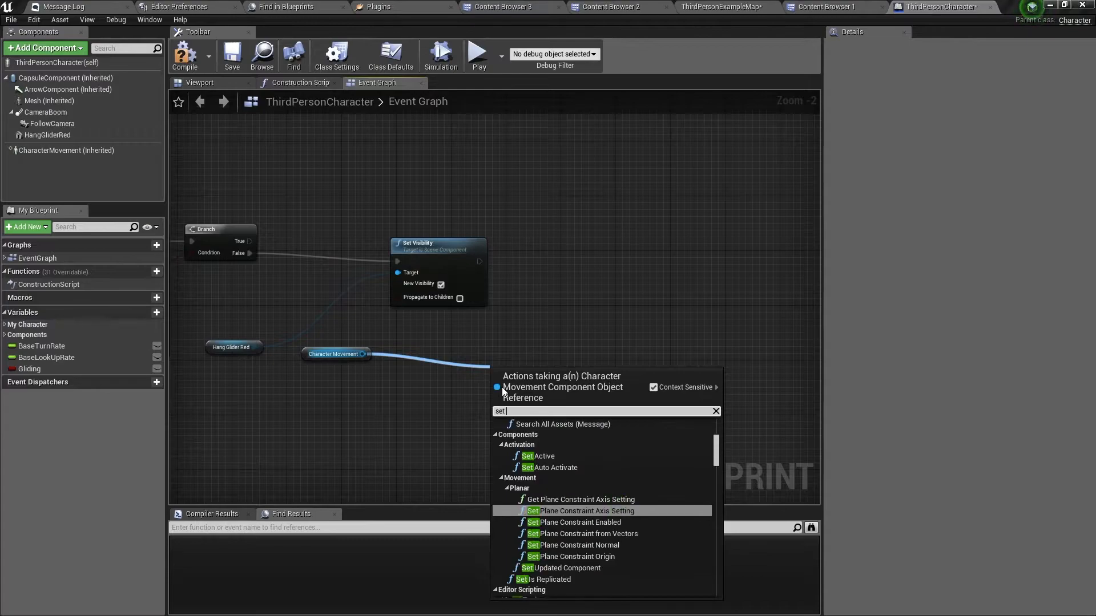
{"action": "type", "text": "grav"}
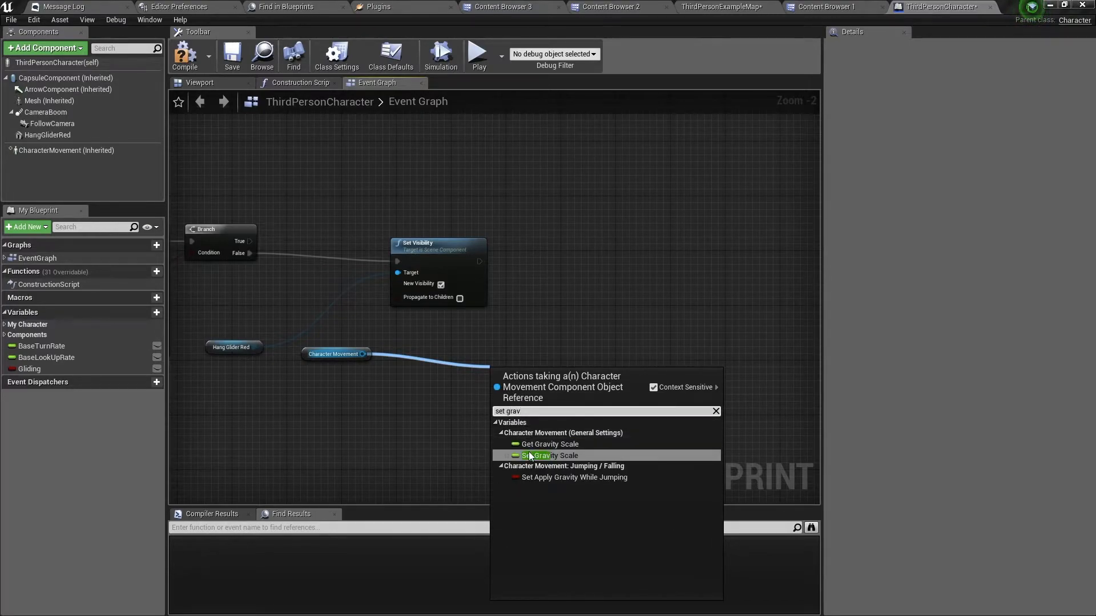
{"action": "left_click", "coordinate": [551, 455]}
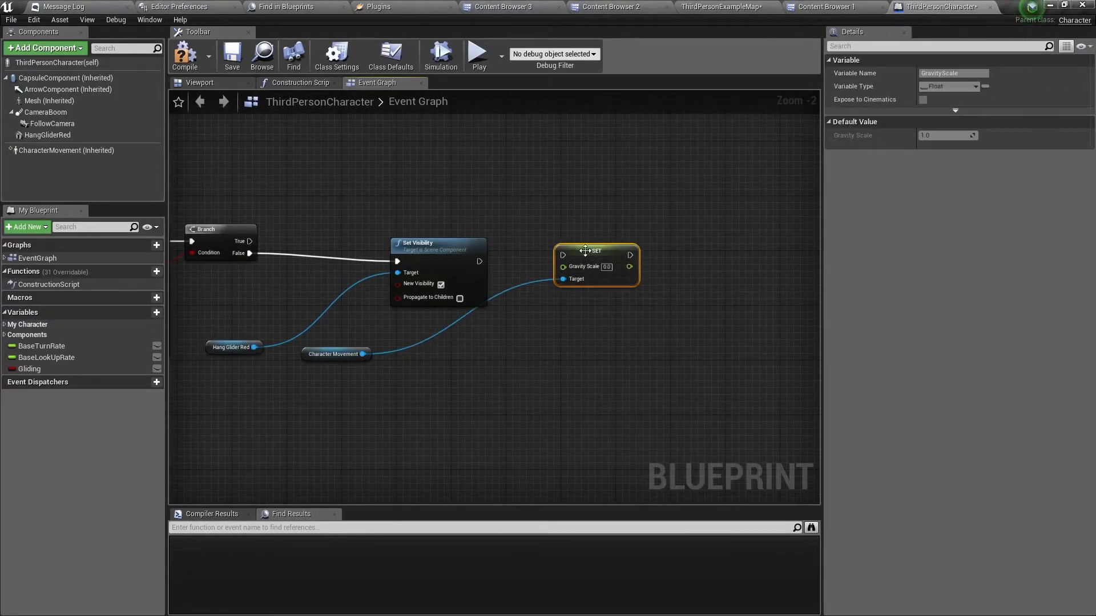
{"action": "mouse_move", "coordinate": [337, 354]}
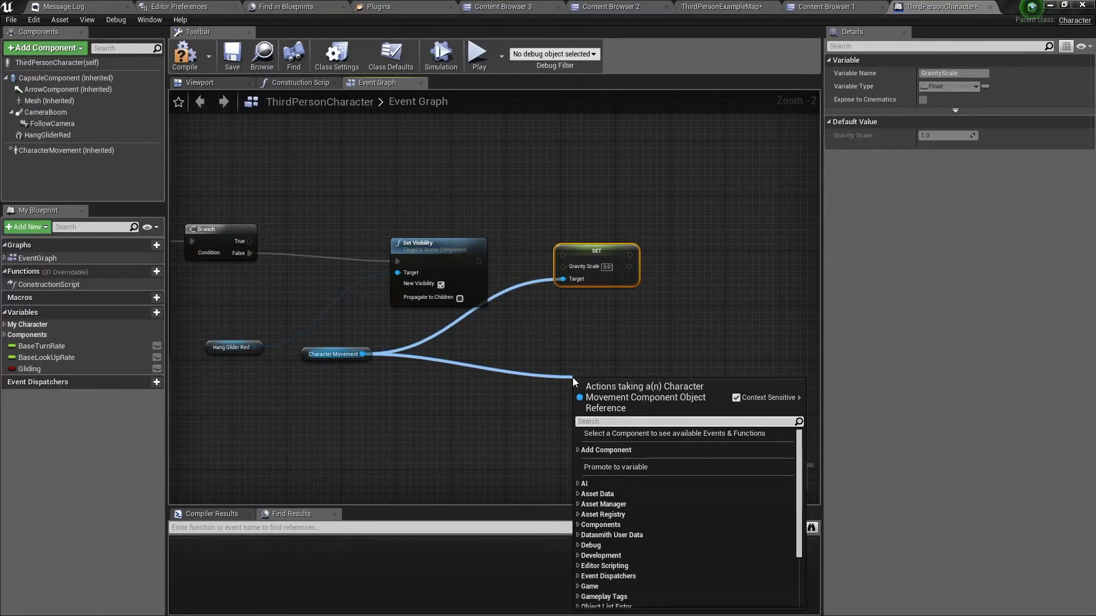
{"action": "type", "text": "set air"}
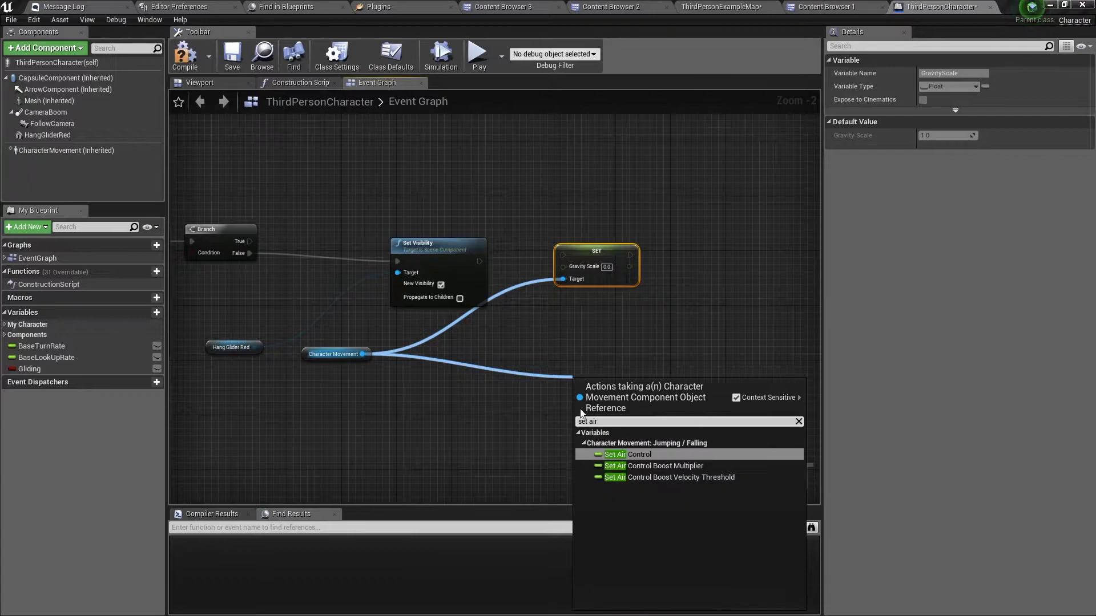
{"action": "left_click", "coordinate": [631, 455]}
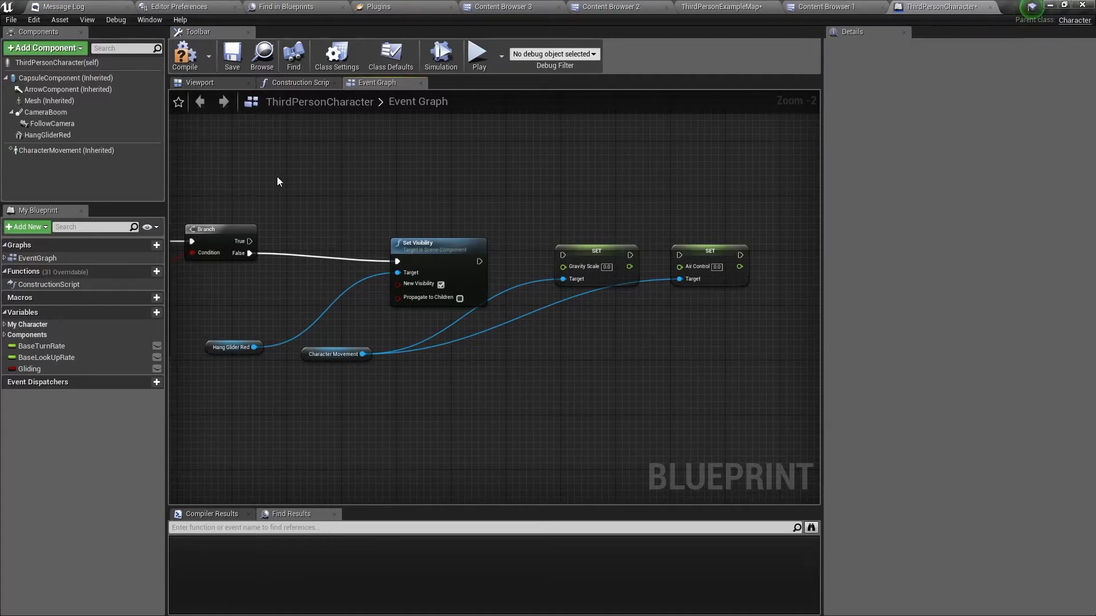
{"action": "left_click", "coordinate": [66, 150]}
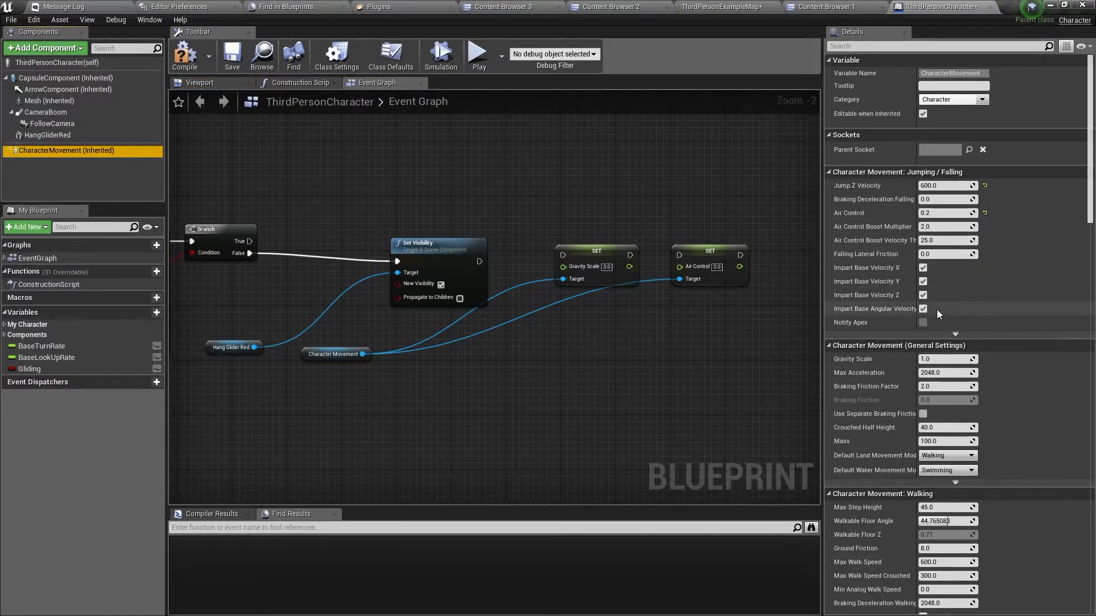
{"action": "mouse_move", "coordinate": [574, 310]}
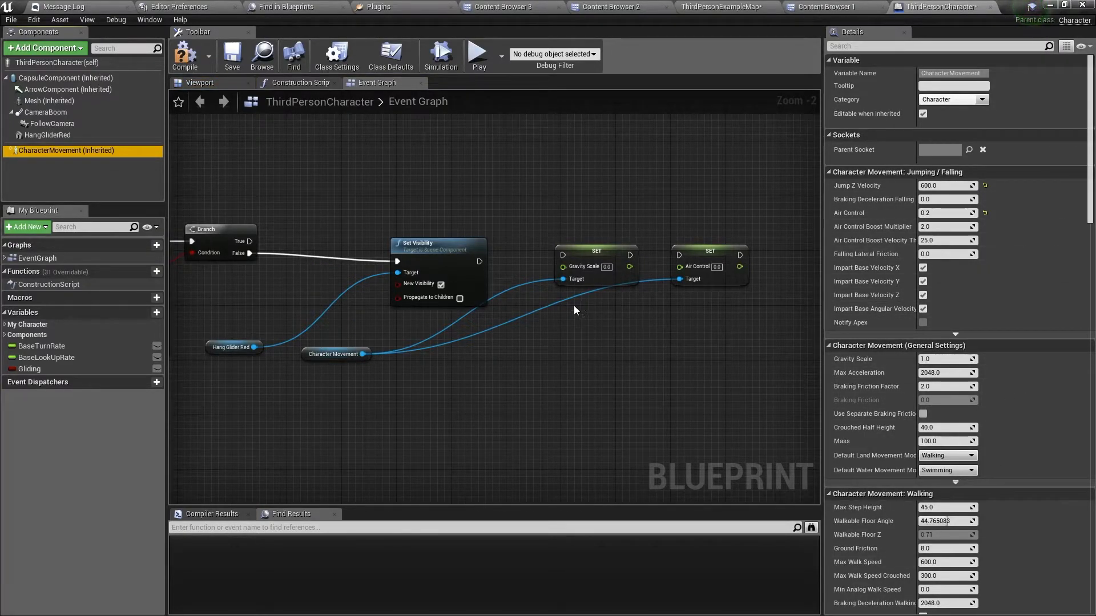
{"action": "mouse_move", "coordinate": [579, 267]}
{"action": "type", "text": "0.9"}
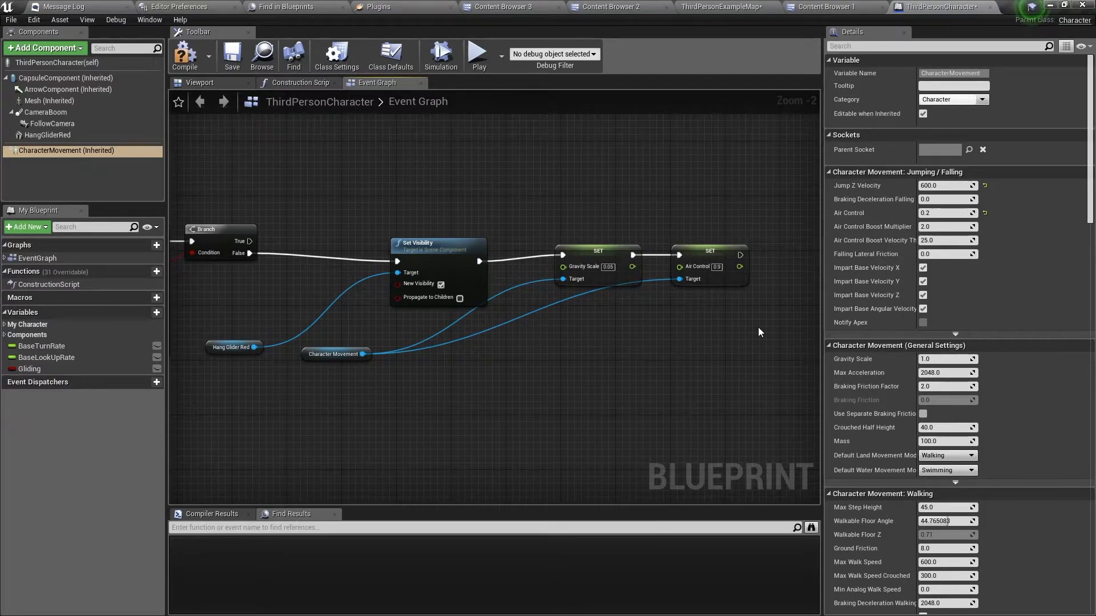
{"action": "mouse_move", "coordinate": [756, 305]}
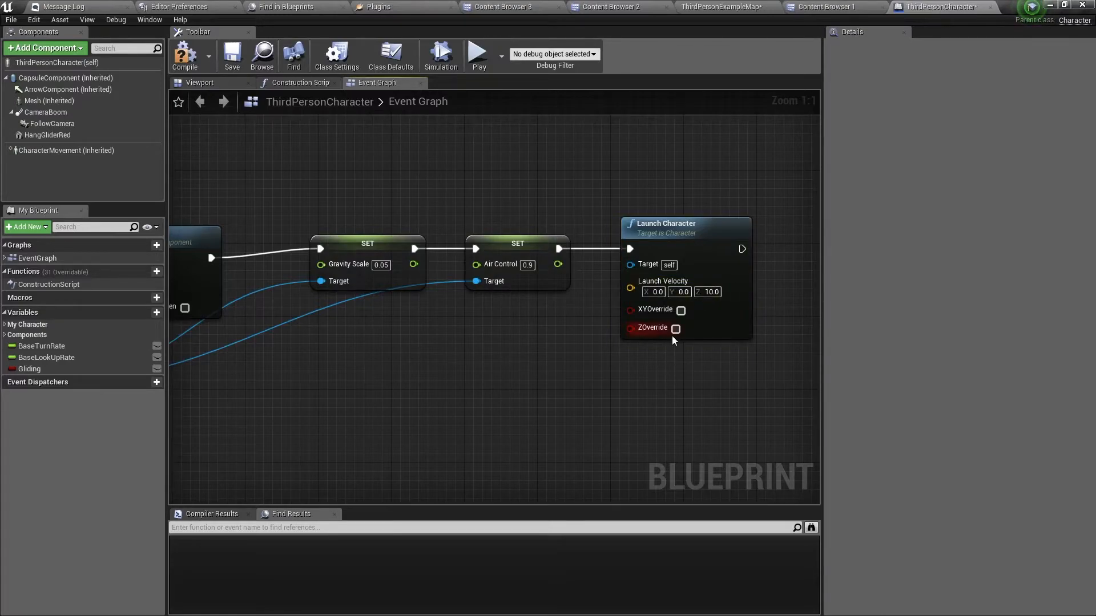
- Chain gravity scale 0.05 and air control 0.9 into Launch Character with Z 10 and Z Override
{"action": "left_click", "coordinate": [679, 329]}
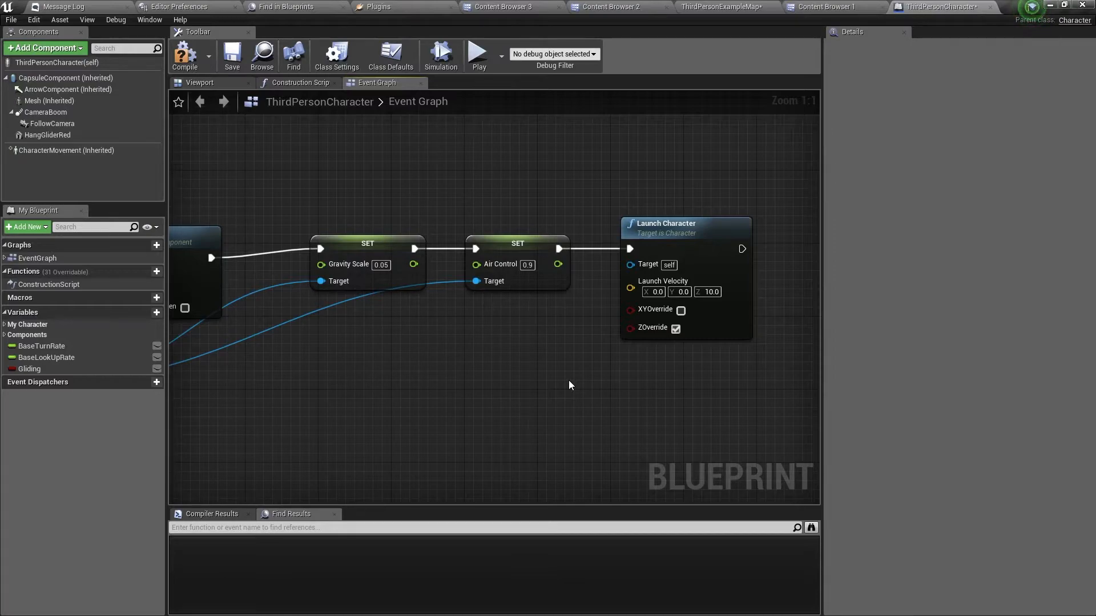
{"action": "scroll", "scroll_direction": "down", "scroll_amount": 3}
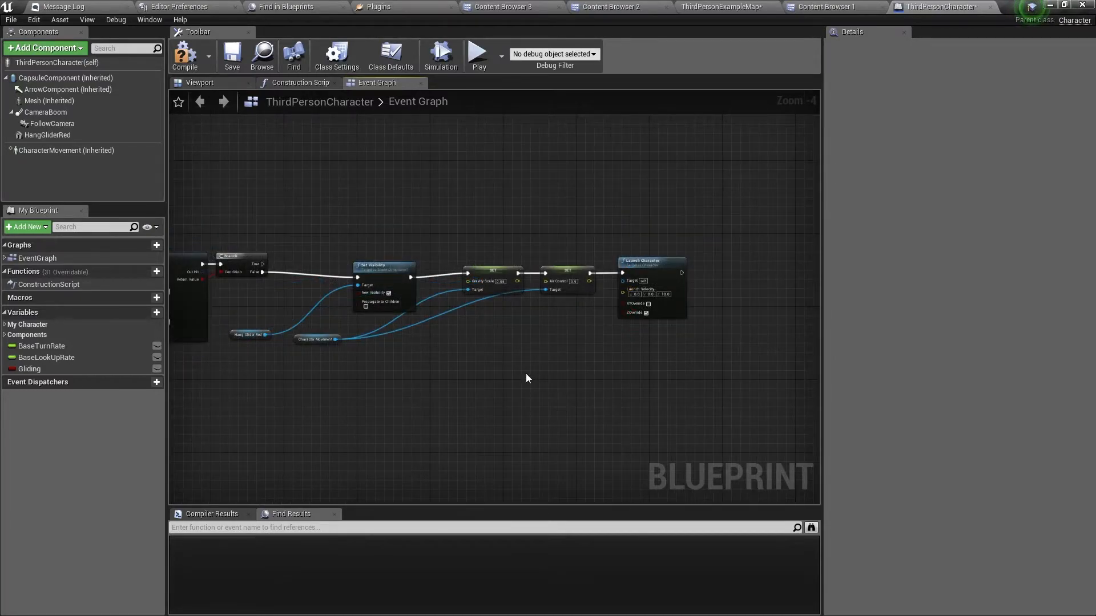
{"action": "mouse_move", "coordinate": [468, 395]}
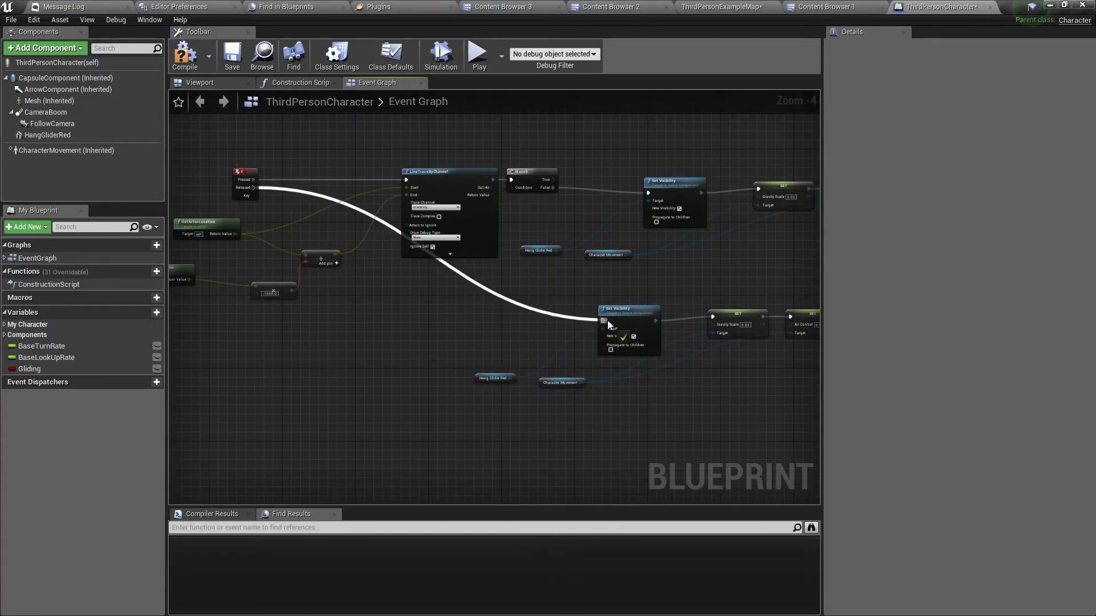
- Give the Released path a hidden-glider Set Visibility, gravity scale 1.0 and air control 0.2
{"action": "scroll", "scroll_direction": "up", "scroll_amount": 3}
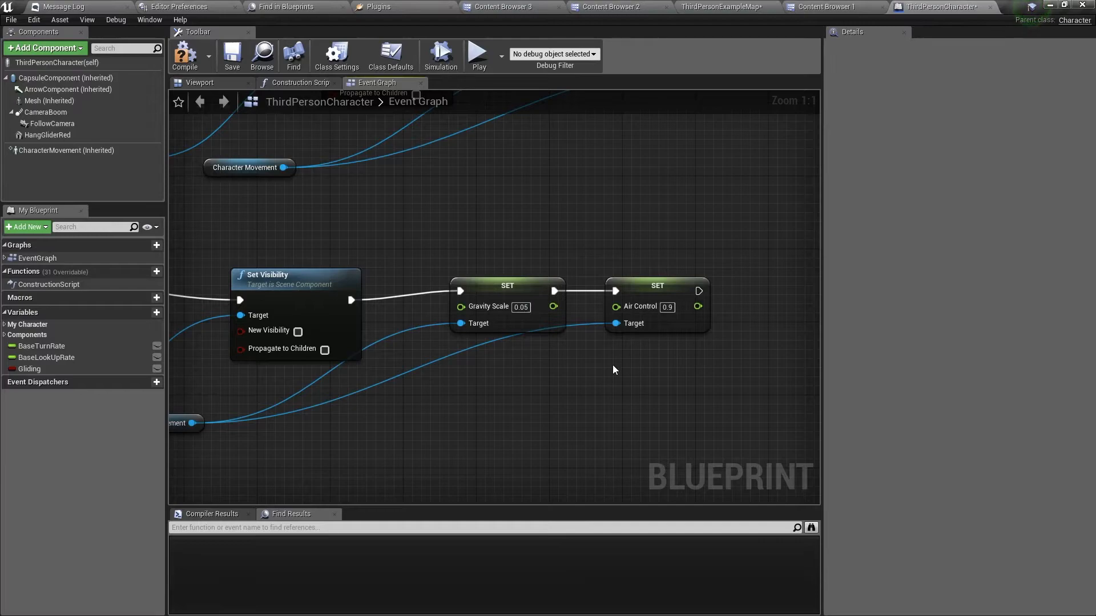
{"action": "mouse_move", "coordinate": [46, 159]}
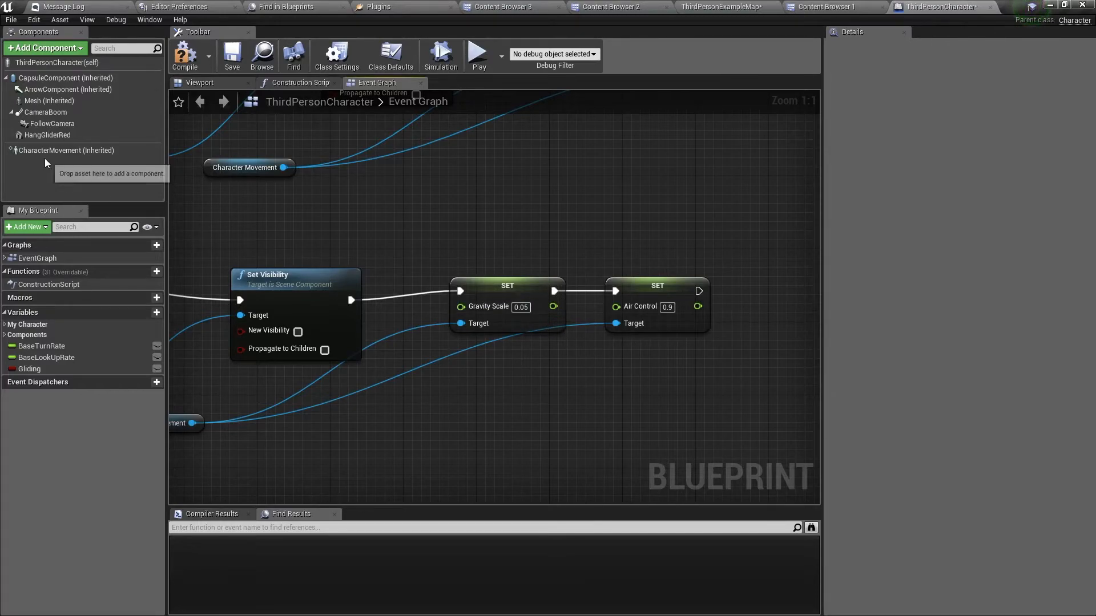
{"action": "left_click", "coordinate": [66, 150]}
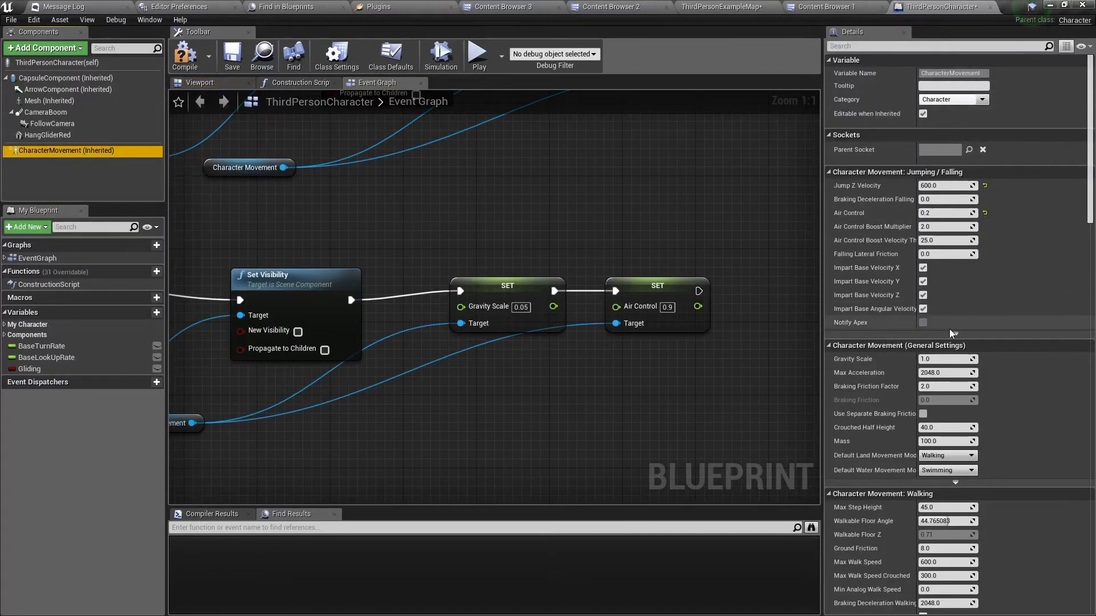
{"action": "mouse_move", "coordinate": [916, 377]}
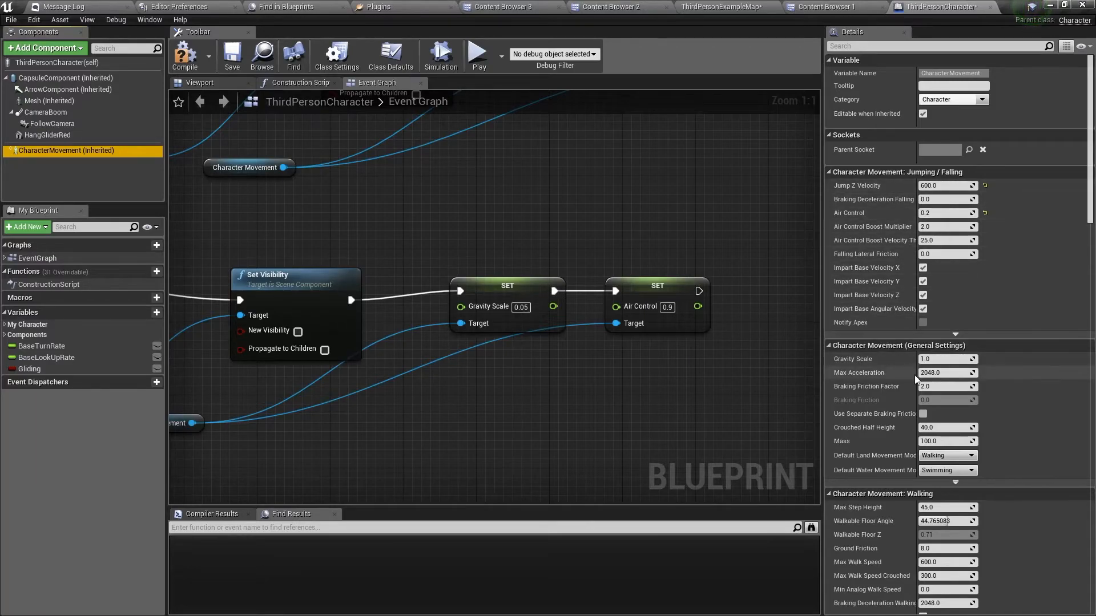
{"action": "left_click", "coordinate": [521, 307]}
{"action": "type", "text": "1"}
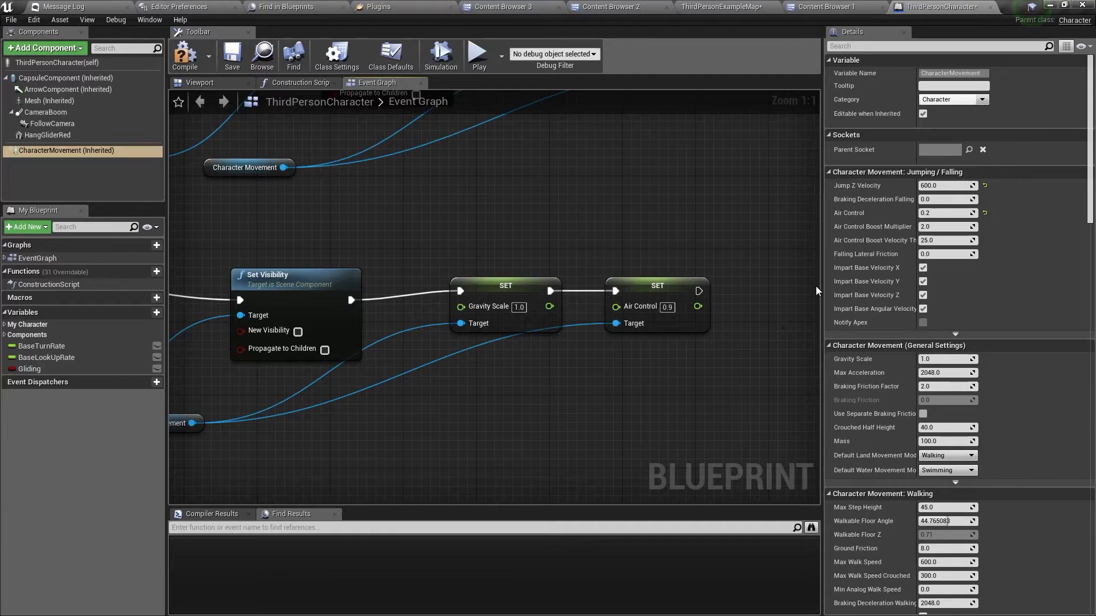
{"action": "mouse_move", "coordinate": [638, 306]}
{"action": "type", "text": "0.2"}
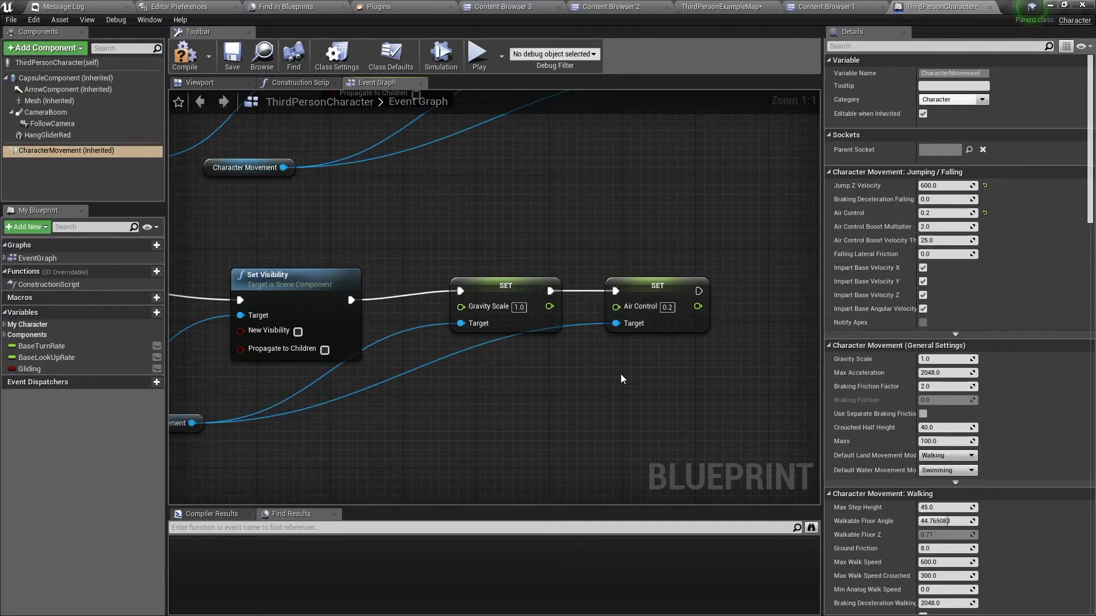
{"action": "mouse_move", "coordinate": [615, 398]}
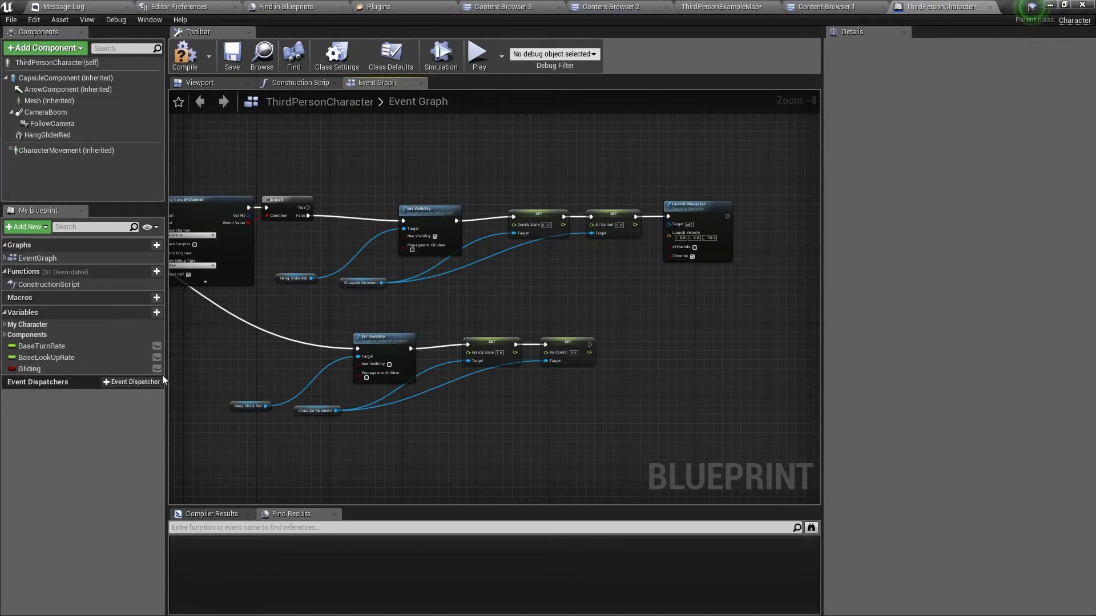
{"action": "mouse_move", "coordinate": [29, 369]}
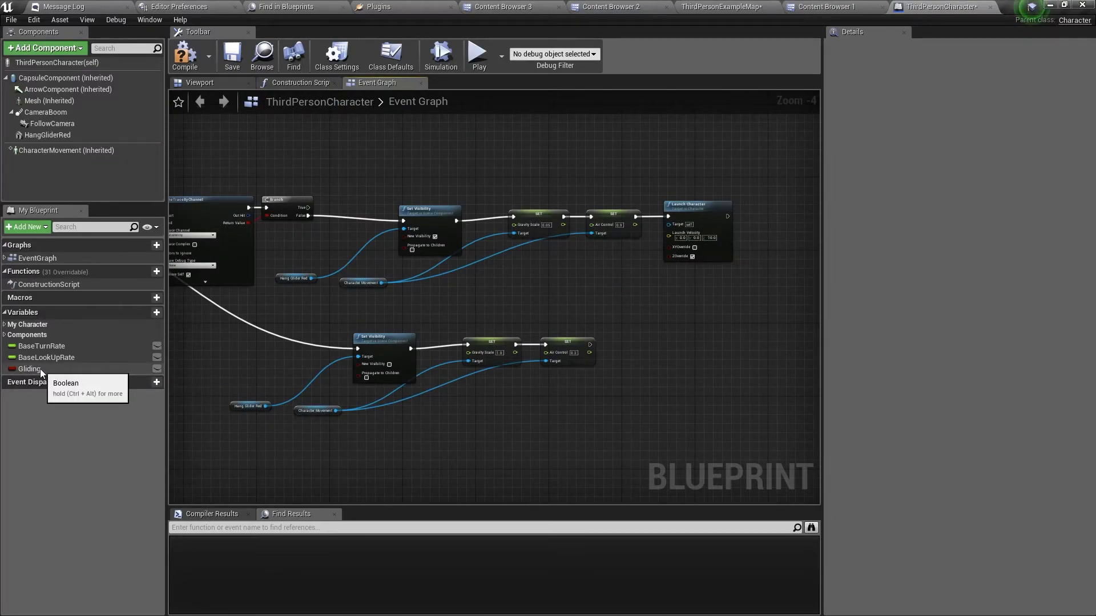
- Set Gliding to false after the Air Control setter and place Event On Landed
{"action": "left_click", "coordinate": [29, 369]}
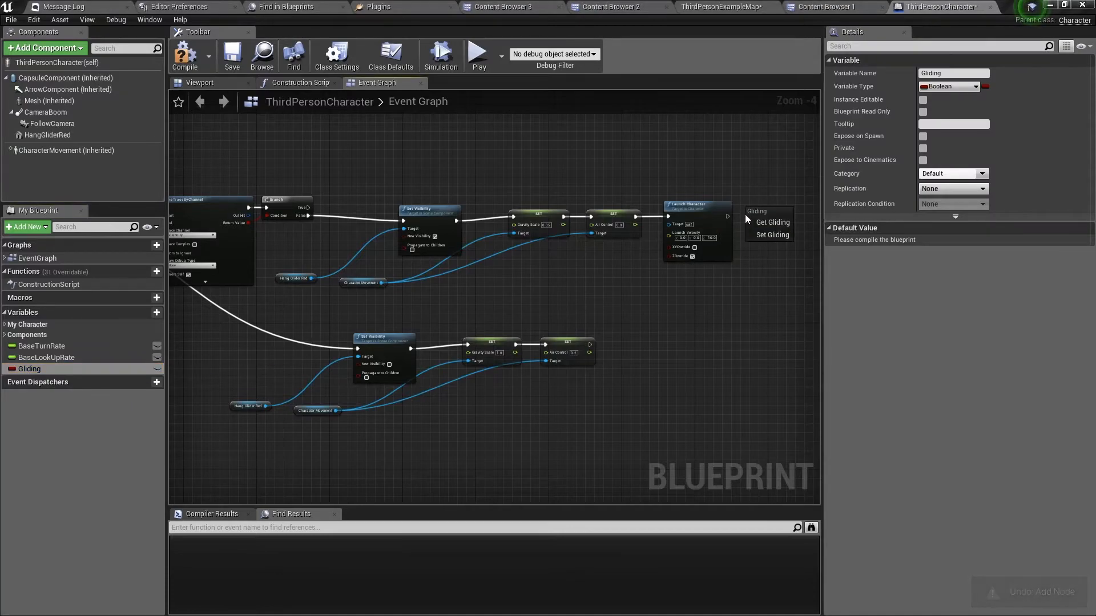
{"action": "scroll", "scroll_direction": "up", "scroll_amount": 3}
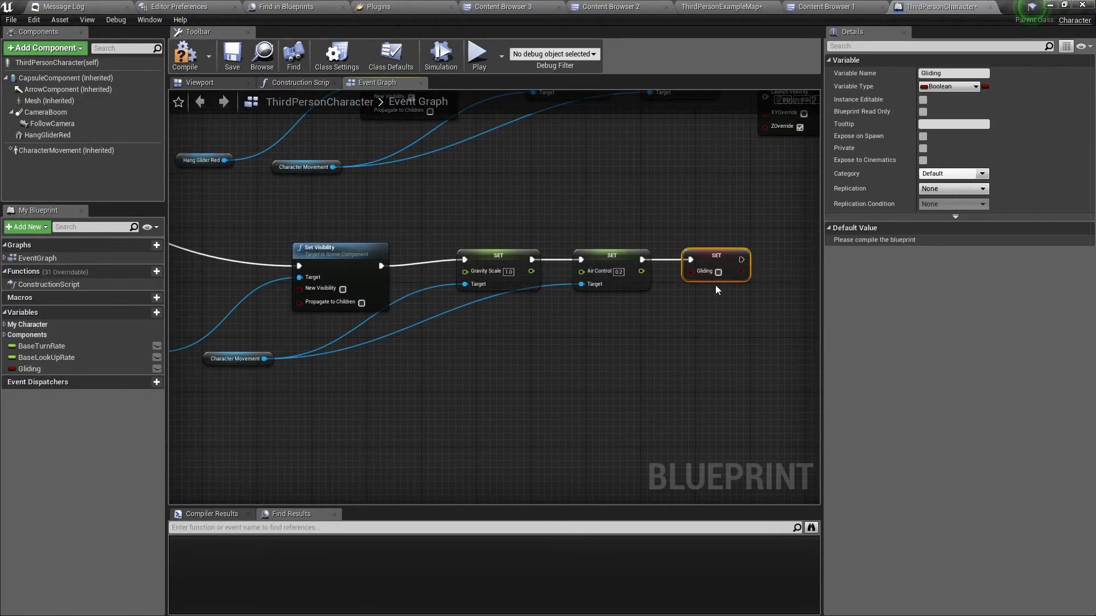
{"action": "scroll", "scroll_direction": "down", "scroll_amount": 3}
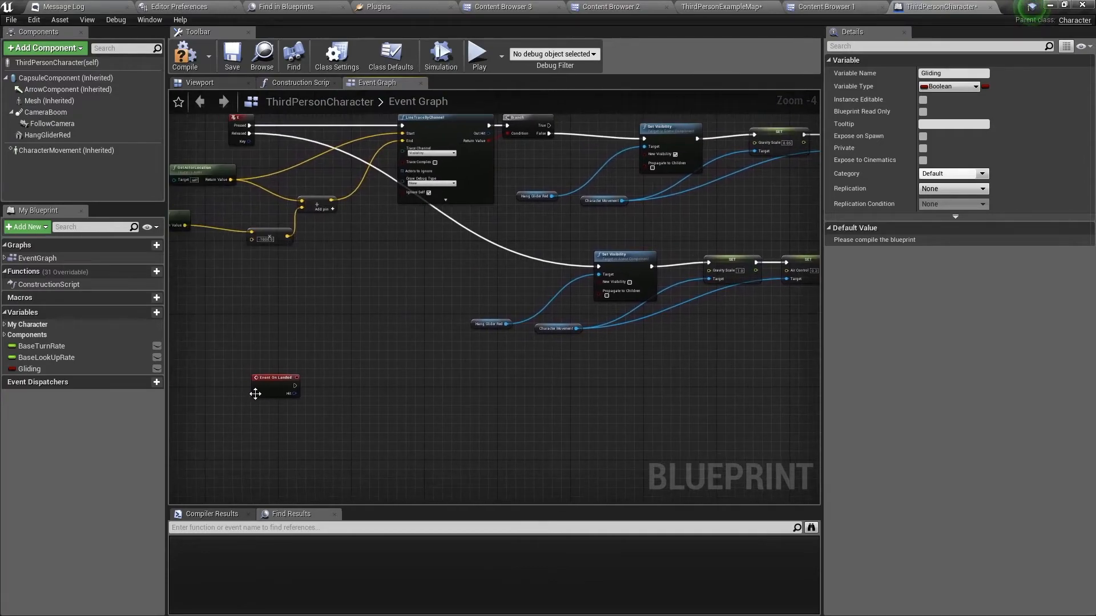
{"action": "mouse_move", "coordinate": [273, 377]}
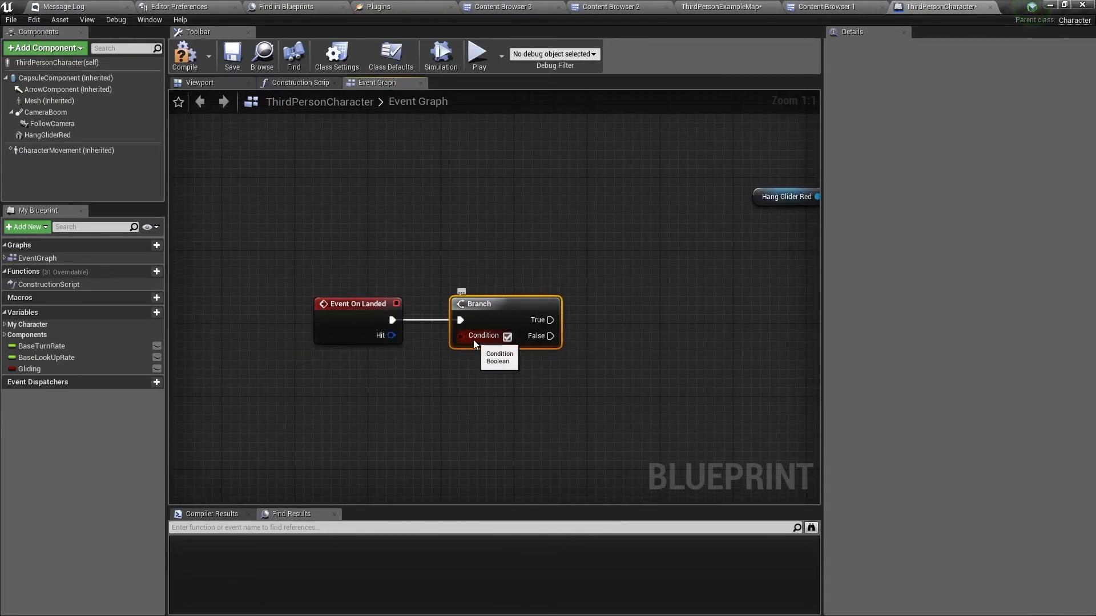
- Gate Event On Landed with a Gliding Branch whose True output runs the release Set Visibility
{"action": "left_click", "coordinate": [29, 368]}
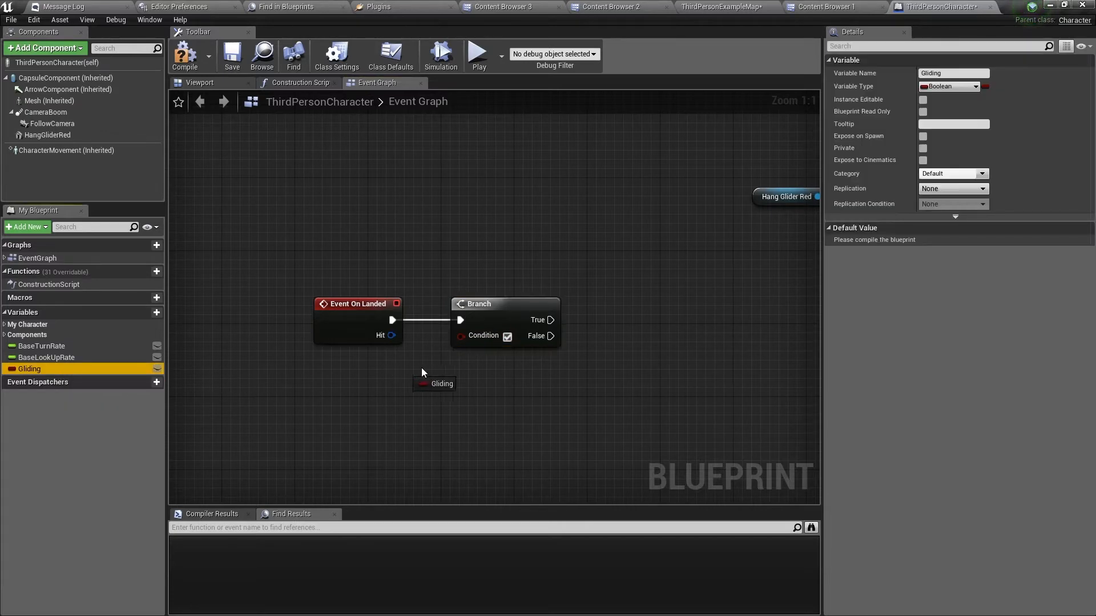
{"action": "scroll", "scroll_direction": "down", "scroll_amount": 3}
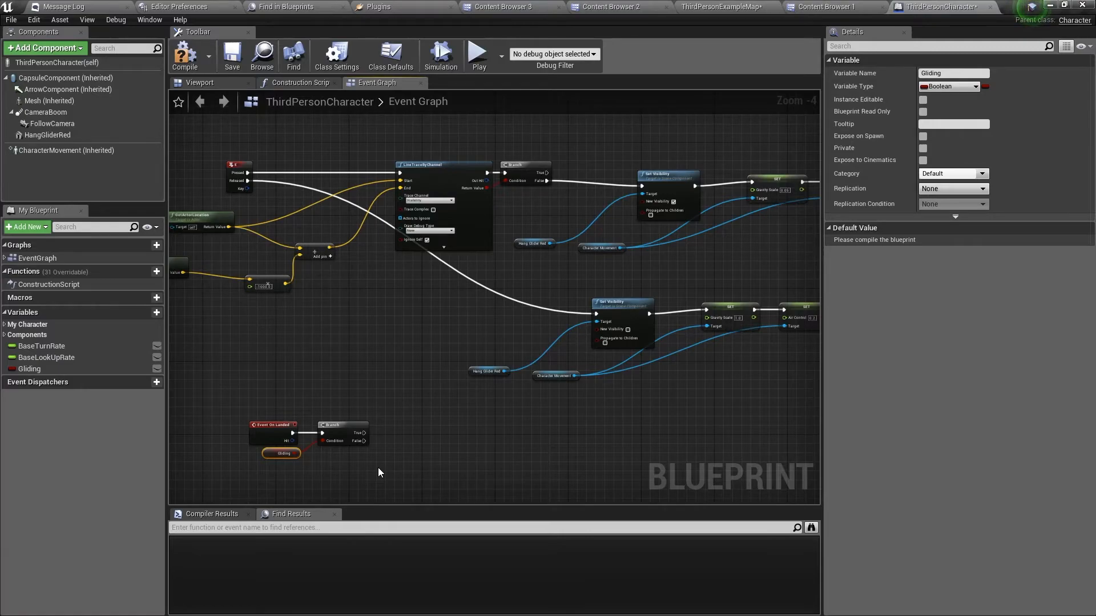
{"action": "mouse_move", "coordinate": [389, 457]}
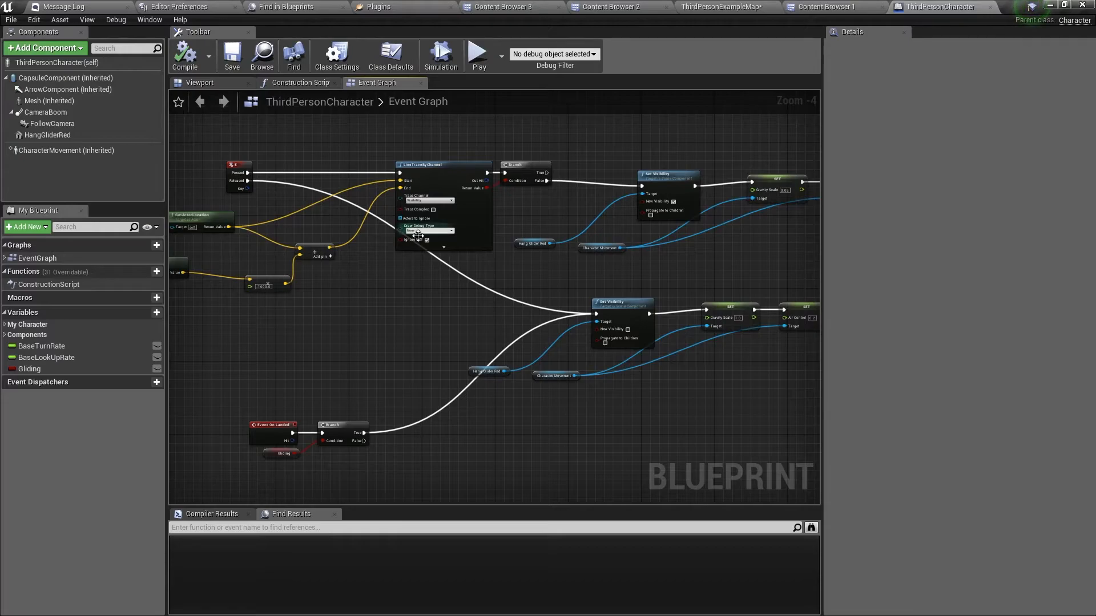
{"action": "left_click", "coordinate": [688, 6]}
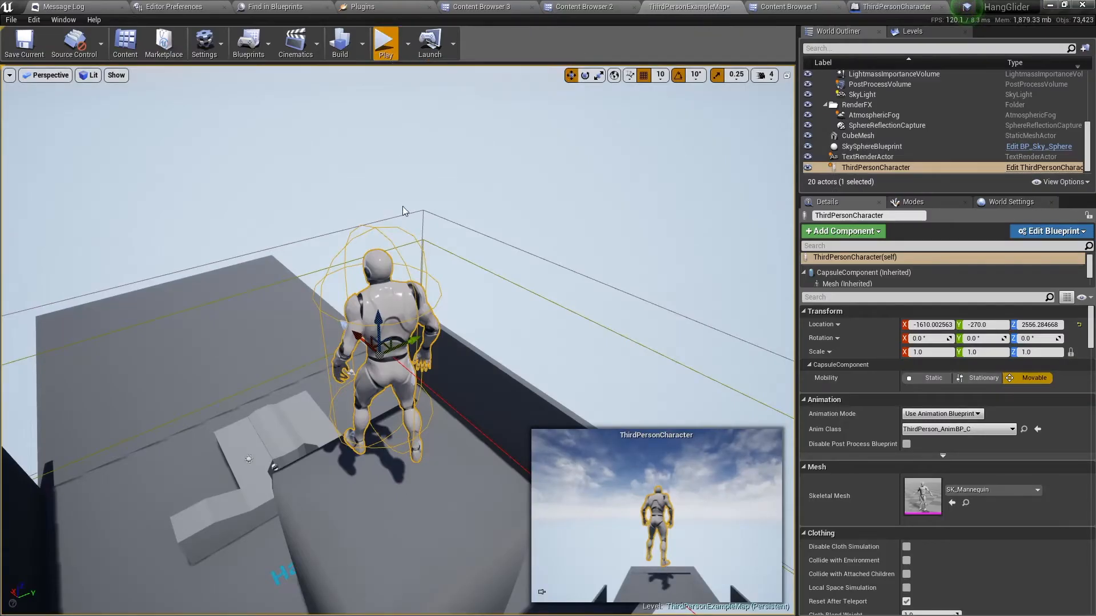
- Play-test the glider, stop, review the ThirdPersonCharacter blueprint, then start another play session
{"action": "left_click", "coordinate": [385, 42]}
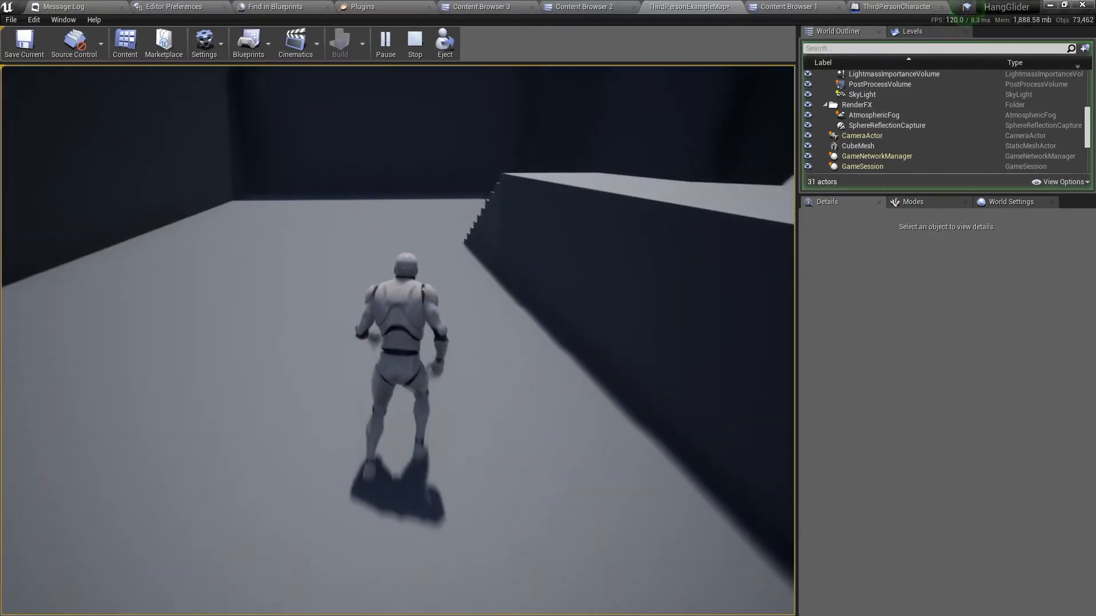
{"action": "left_click", "coordinate": [413, 43]}
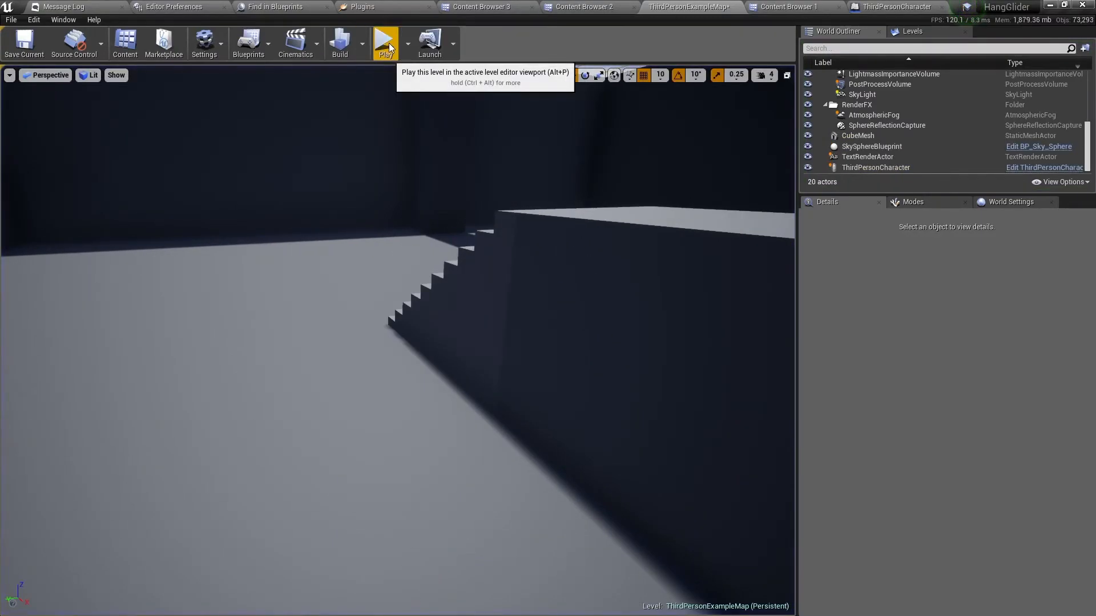
{"action": "left_click", "coordinate": [385, 42]}
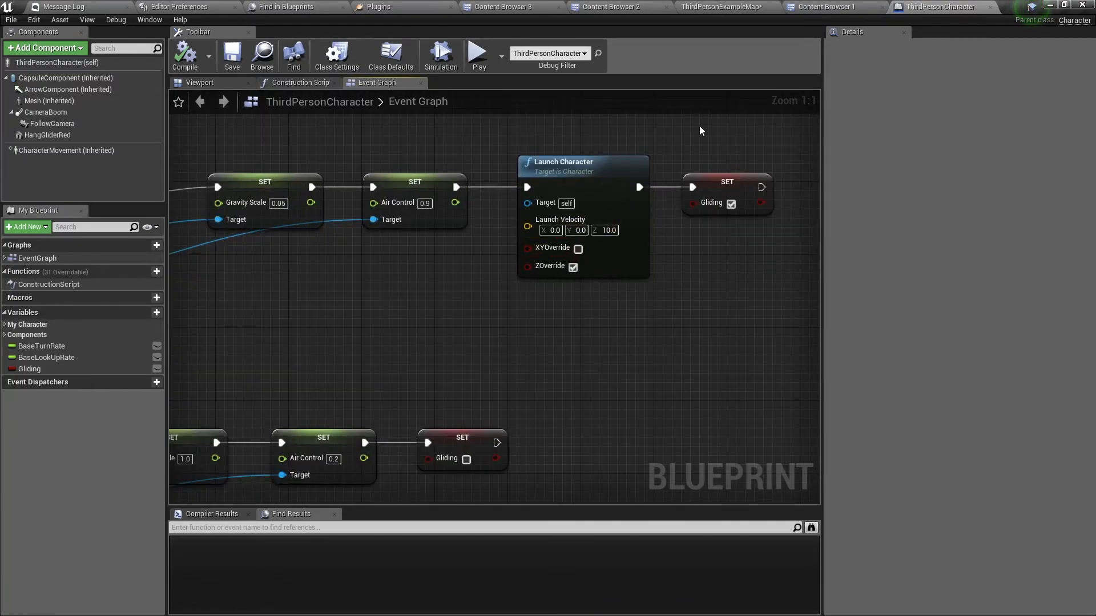
{"action": "mouse_move", "coordinate": [492, 189]}
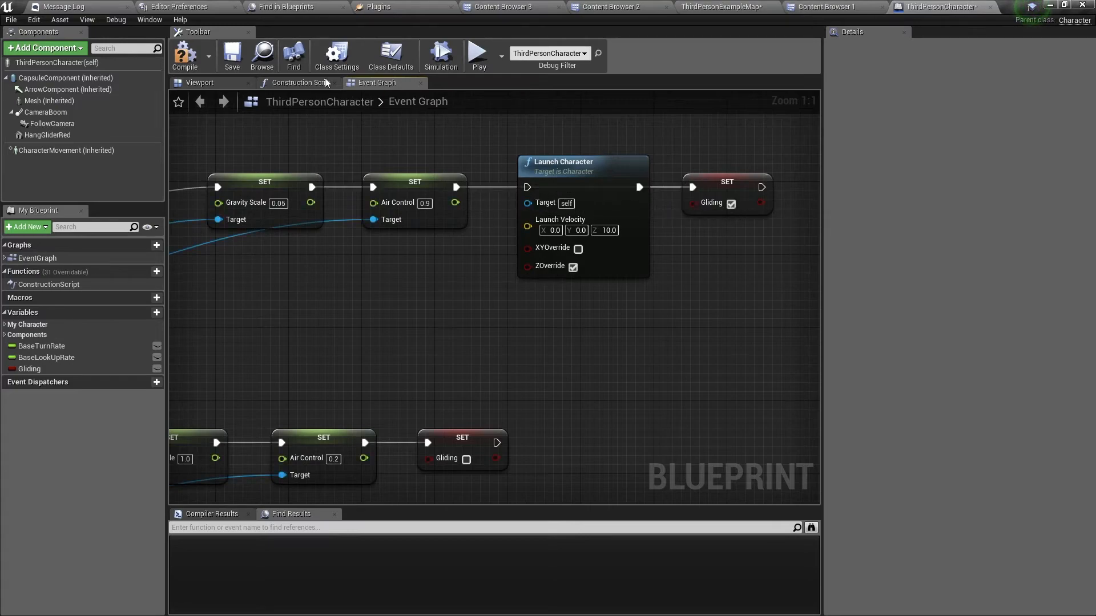
{"action": "left_click", "coordinate": [690, 7]}
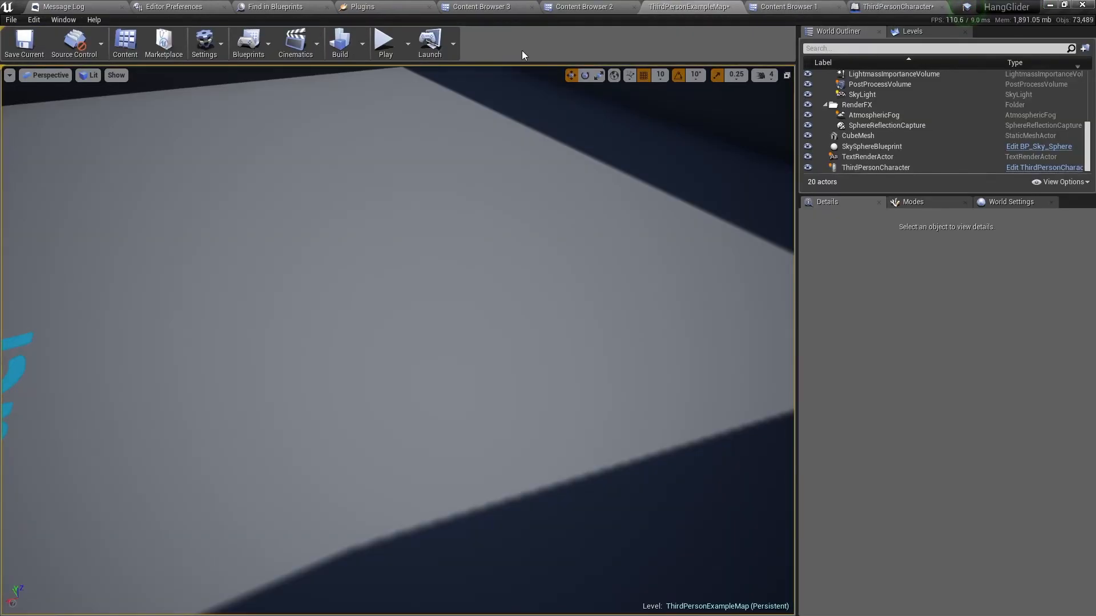
{"action": "left_click", "coordinate": [384, 43]}
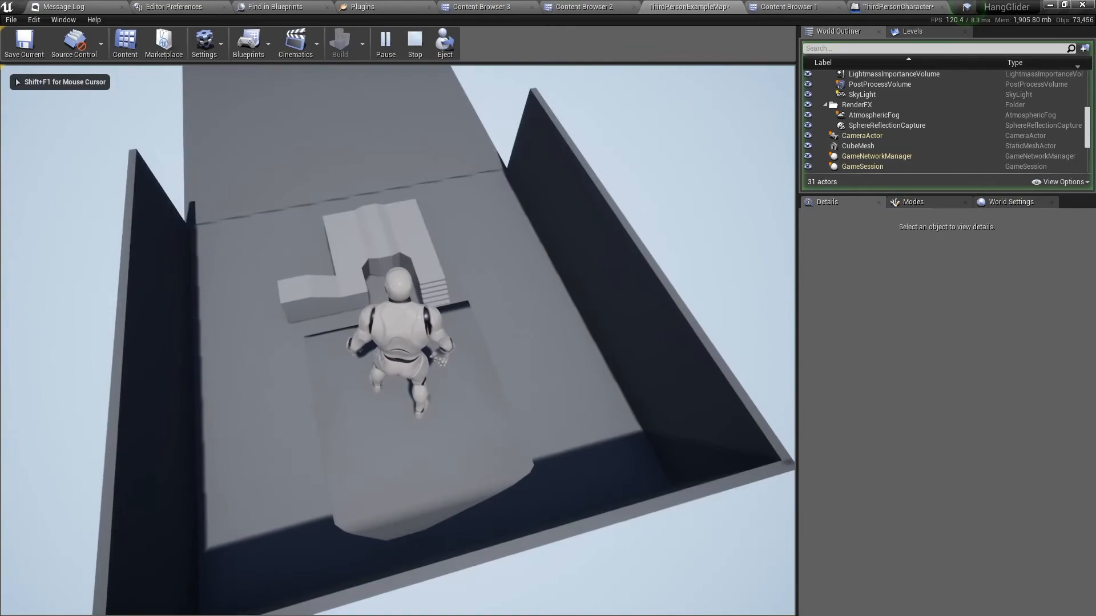